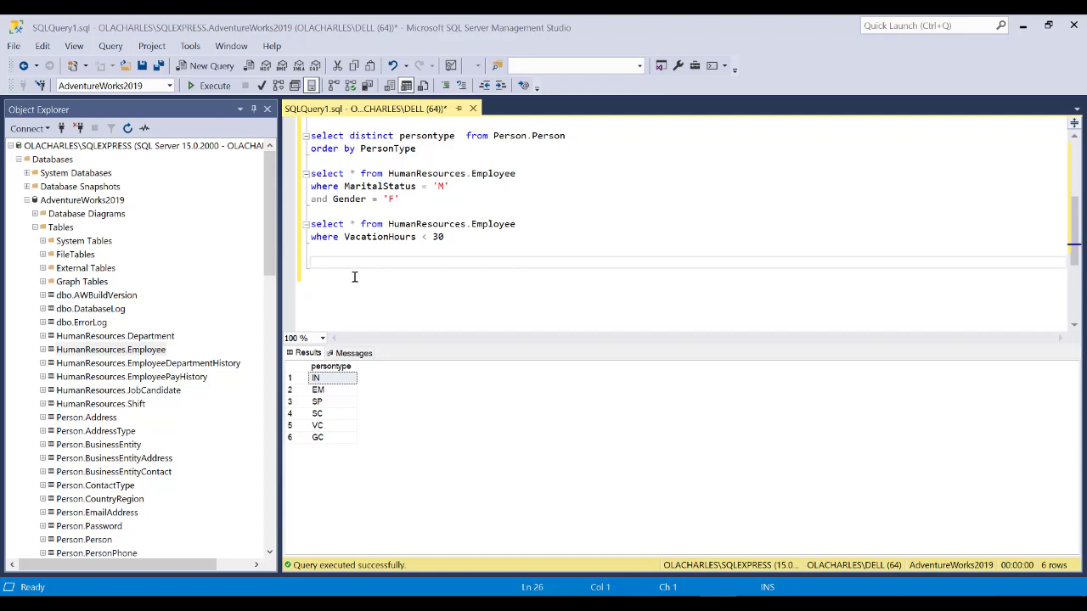
pyautogui.moveTo(354, 279)
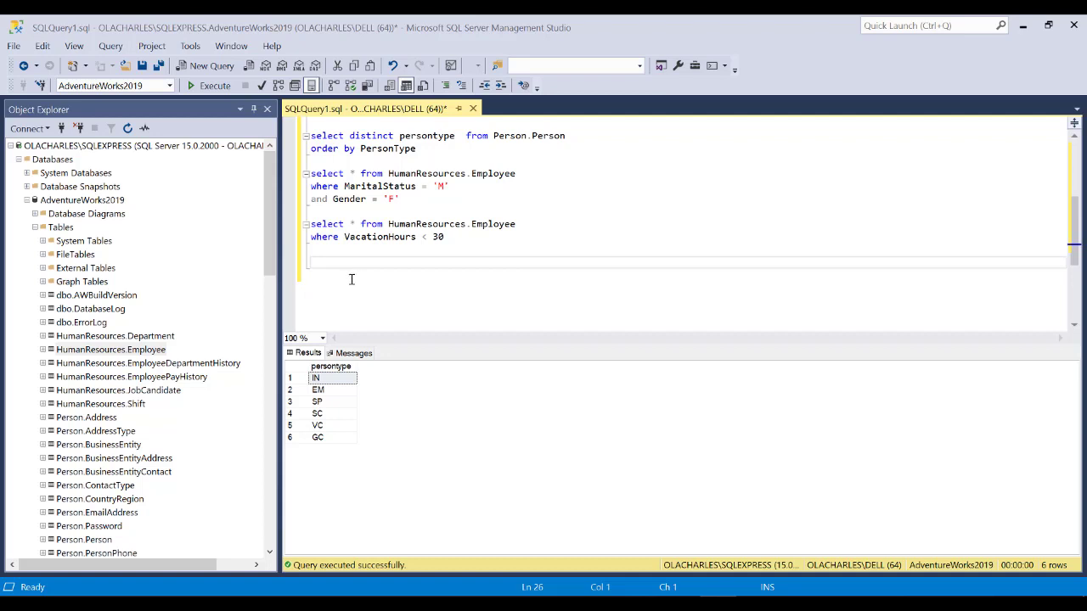
pyautogui.moveTo(350, 280)
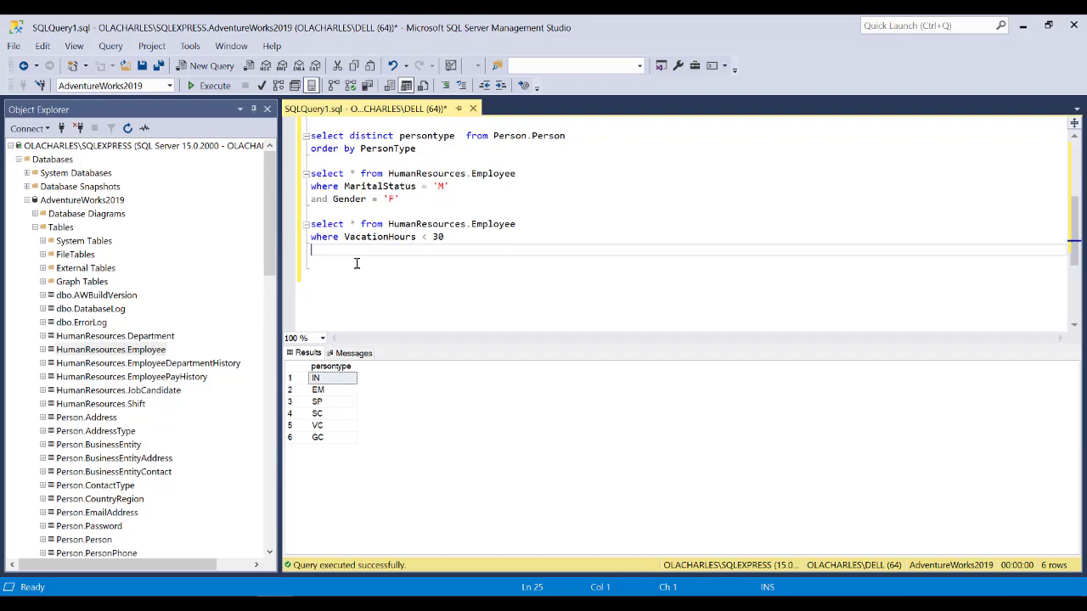
# - Write select * from Person.Person on a new line and execute it to list all rows
pyautogui.write('s')
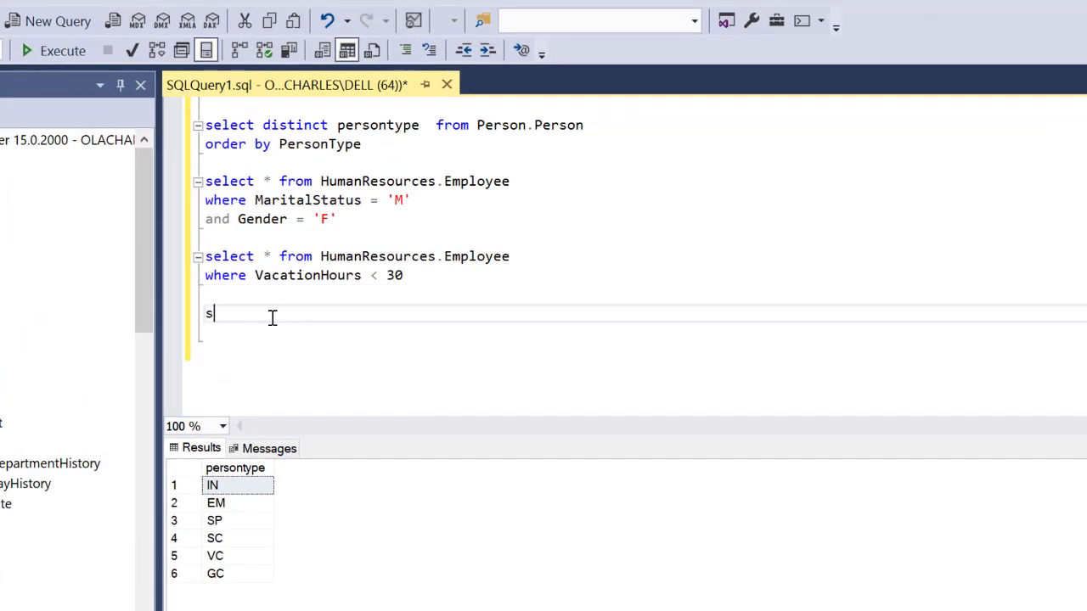
pyautogui.write('elect  fr')
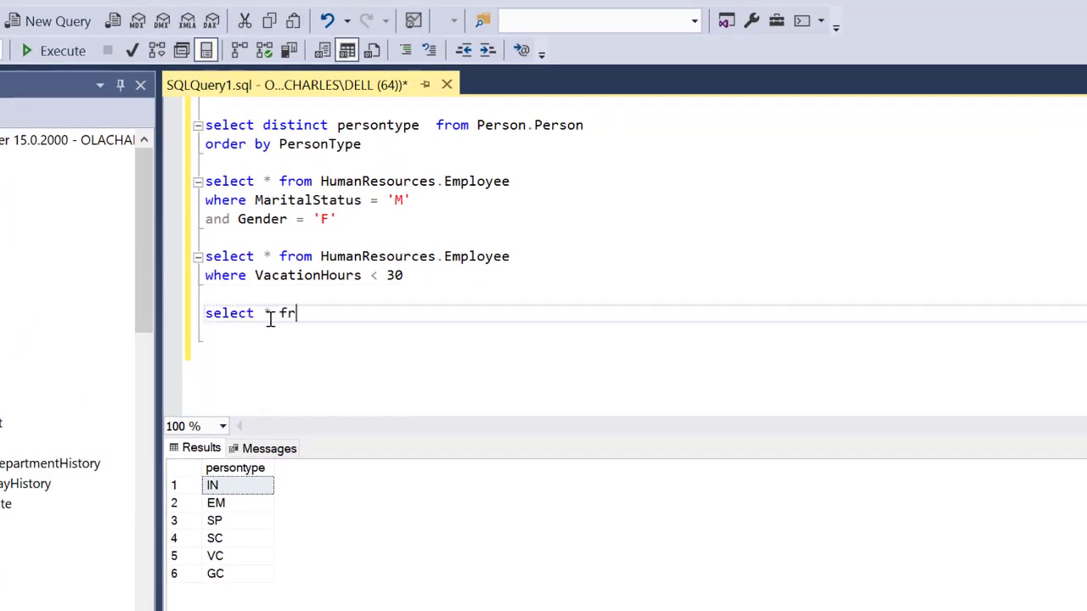
pyautogui.write('om Person')
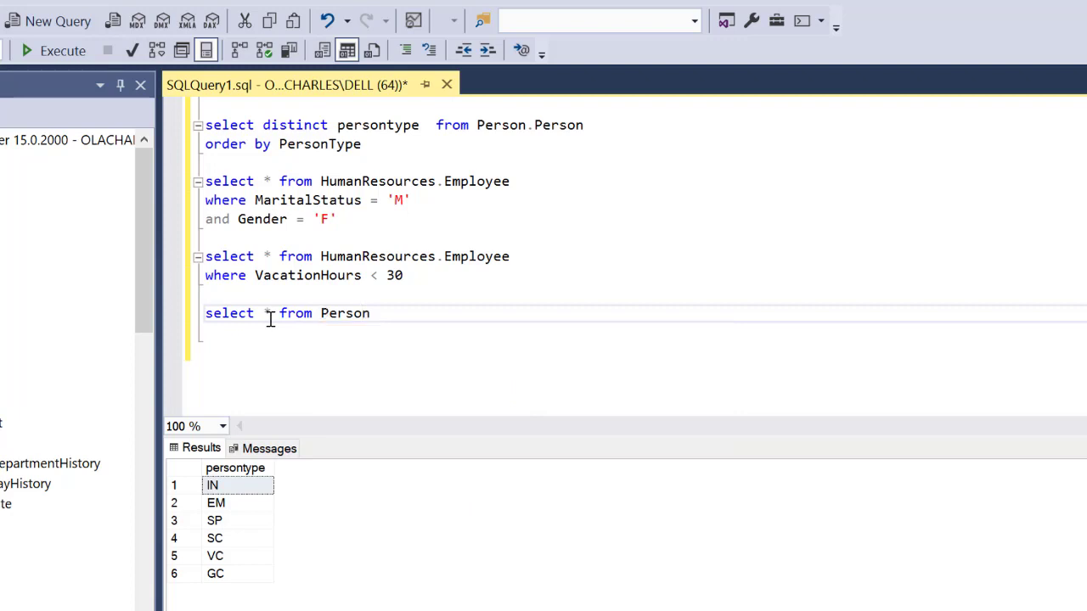
pyautogui.write('.person')
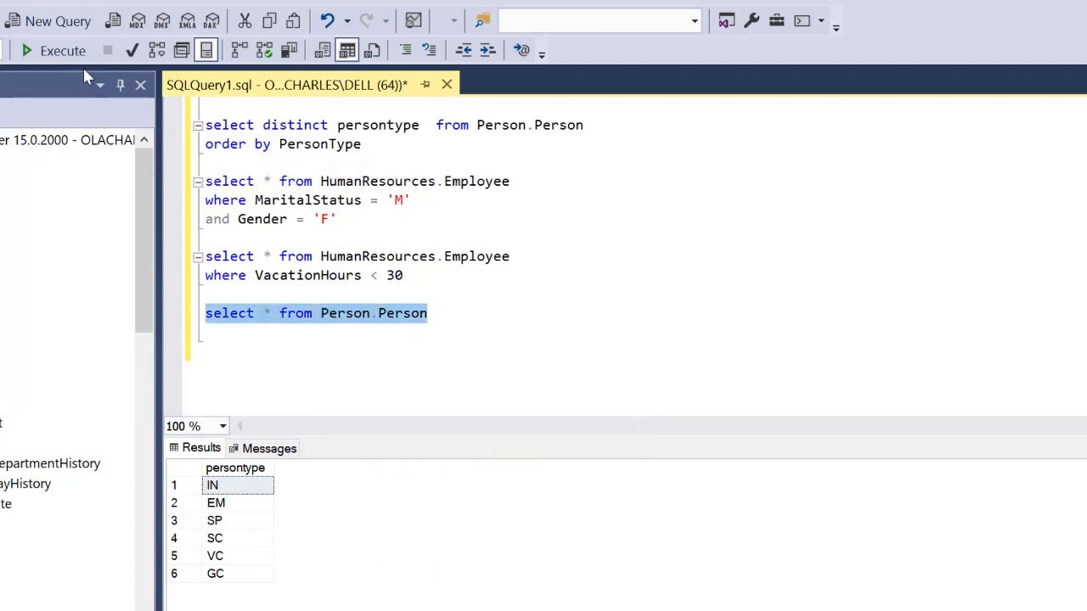
pyautogui.click(63, 51)
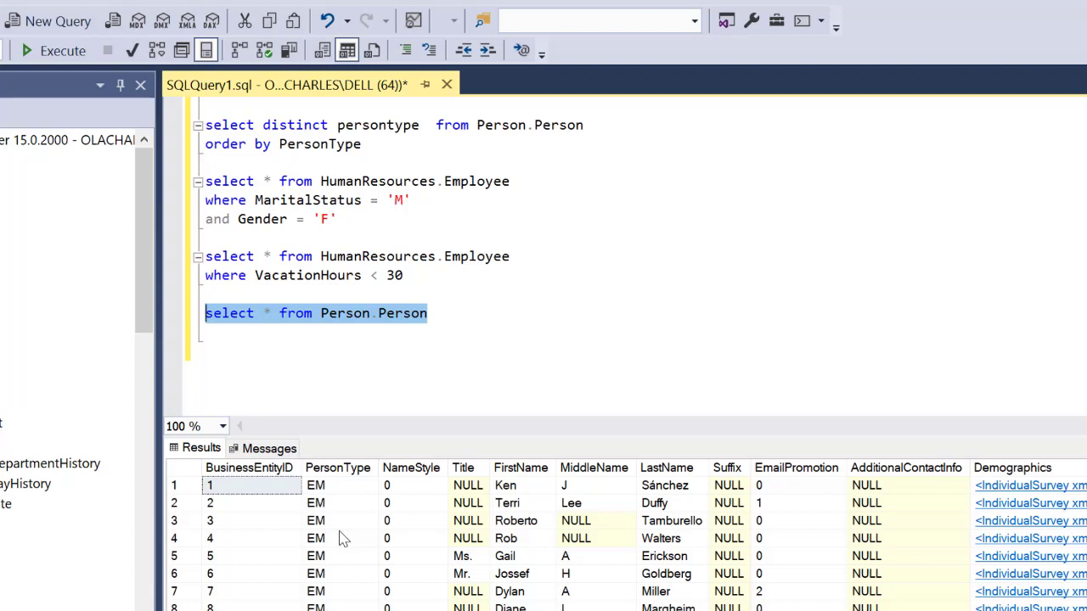
pyautogui.moveTo(377, 479)
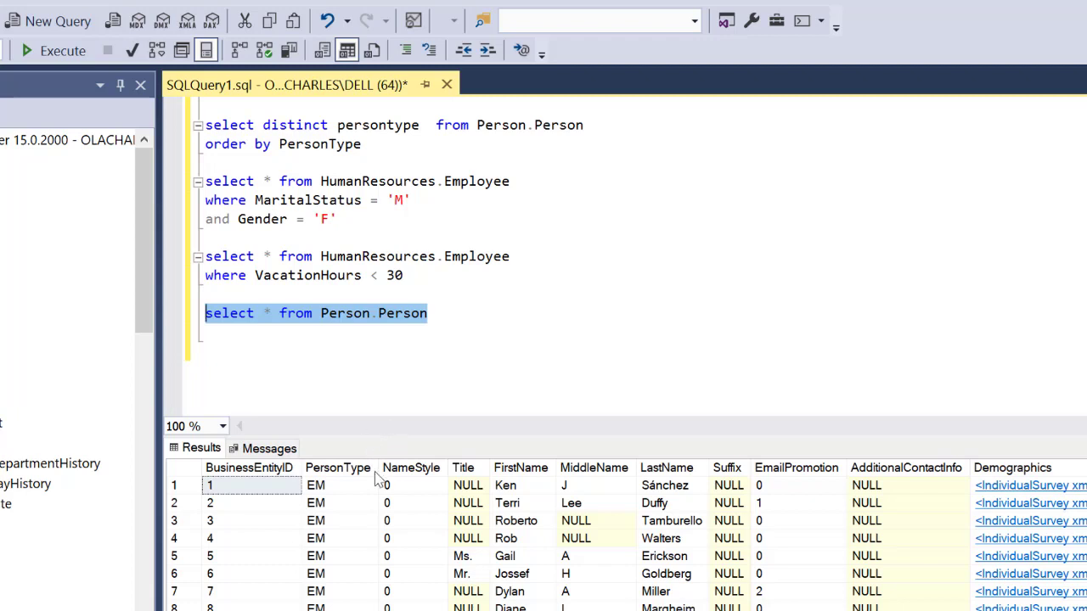
pyautogui.moveTo(272, 331)
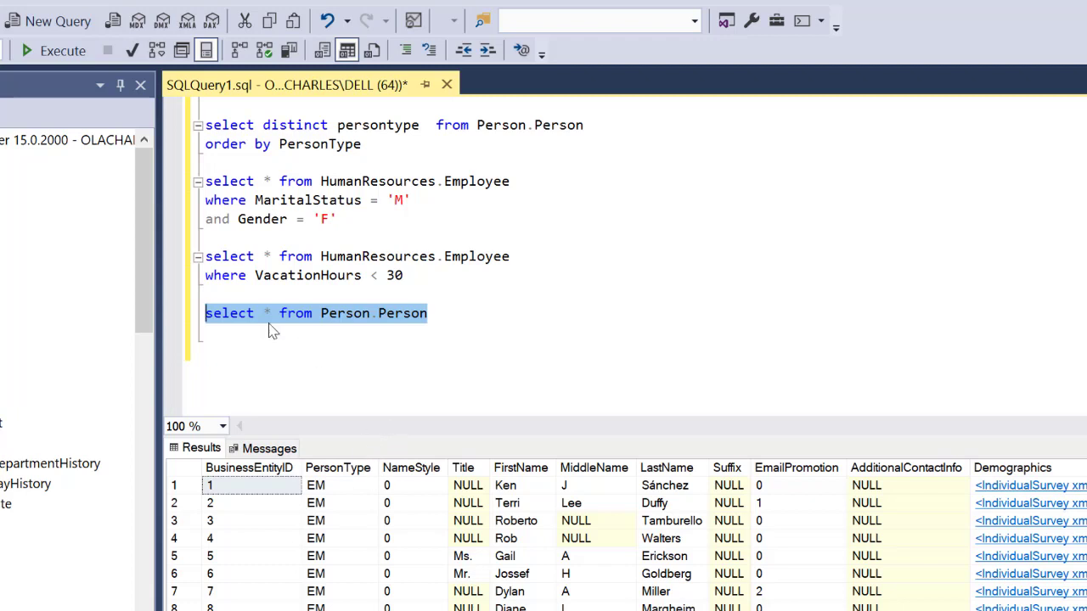
# - Edit the line to select distinct PersonType from Person.Person and execute it, showing six codes
pyautogui.write('distinct p')
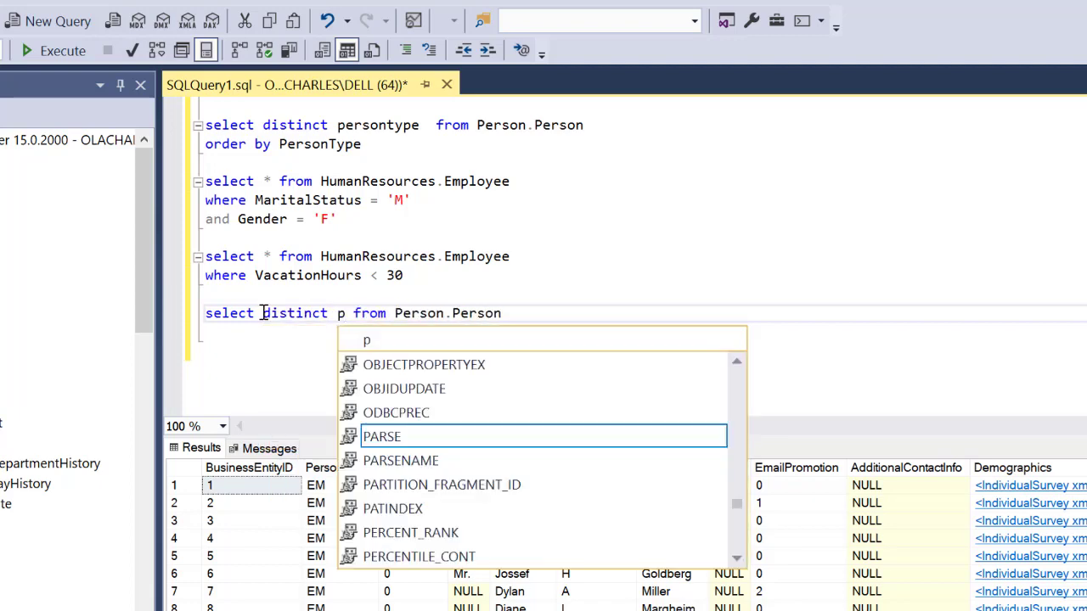
pyautogui.write('ersonType')
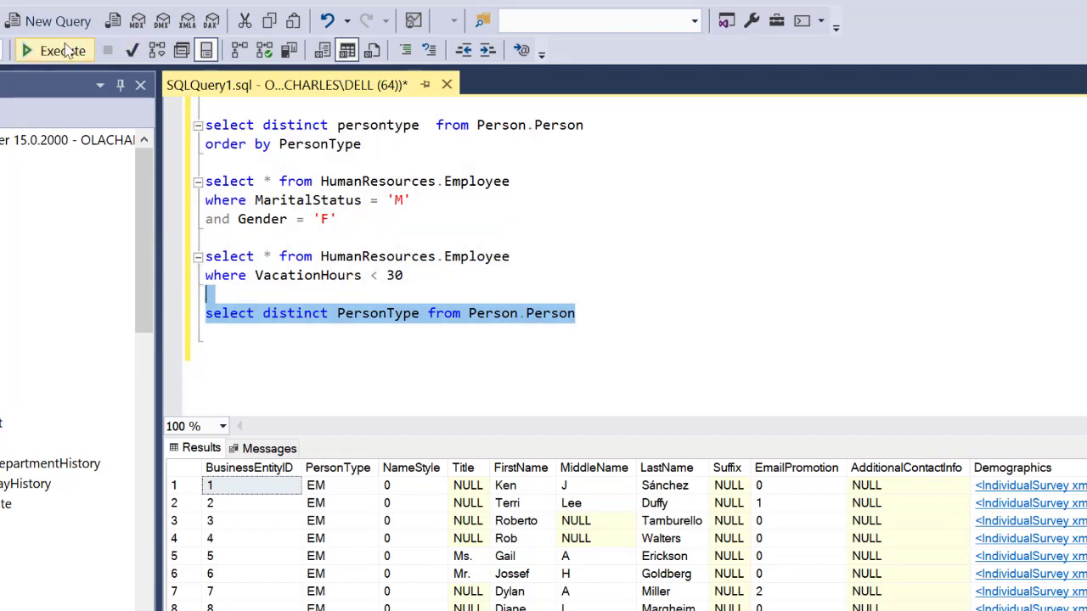
pyautogui.click(54, 50)
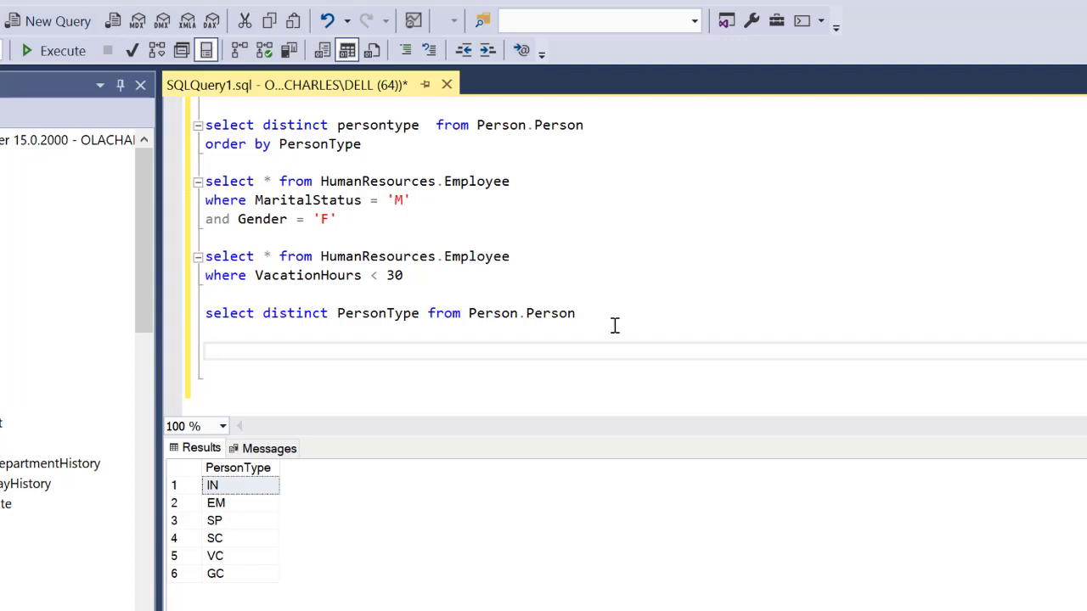
pyautogui.moveTo(613, 326)
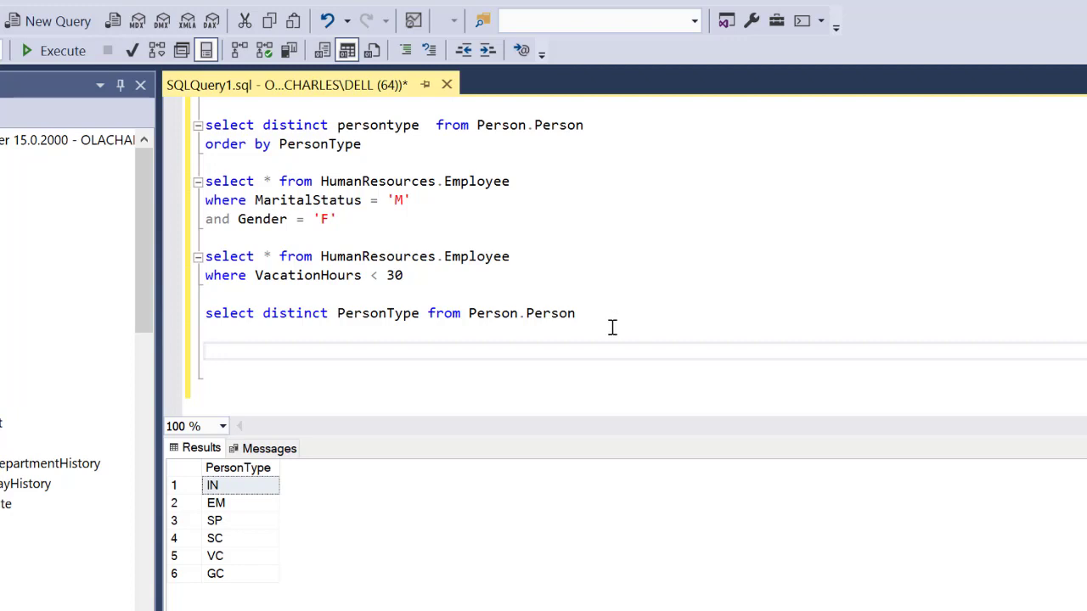
# - Add the skeleton line CASE ..column.. WHEN .. THEN ... ELSE... END below the queries
pyautogui.write('CASE')
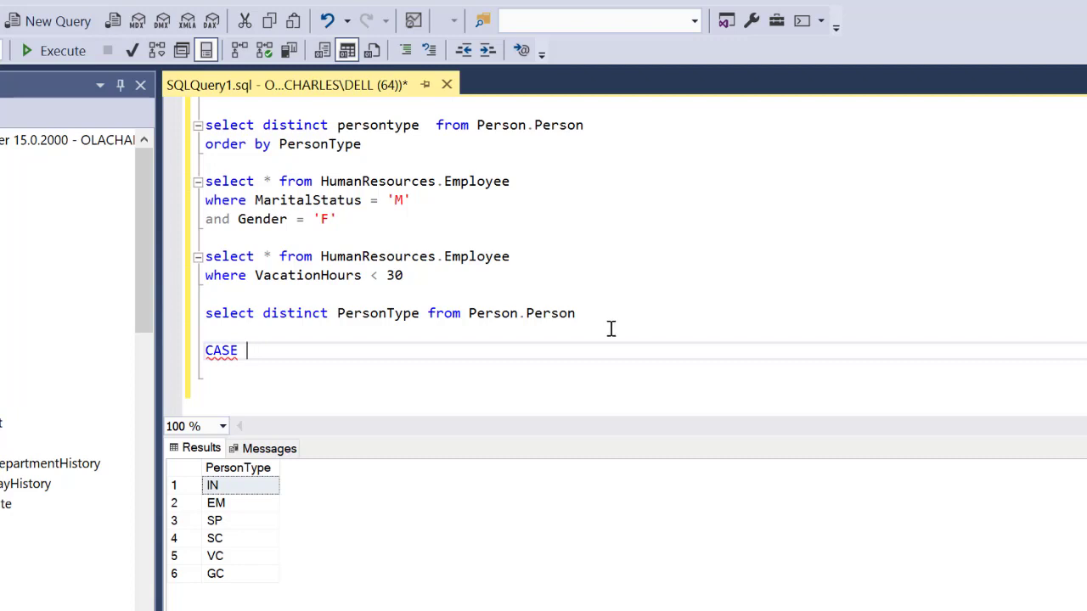
pyautogui.write('..')
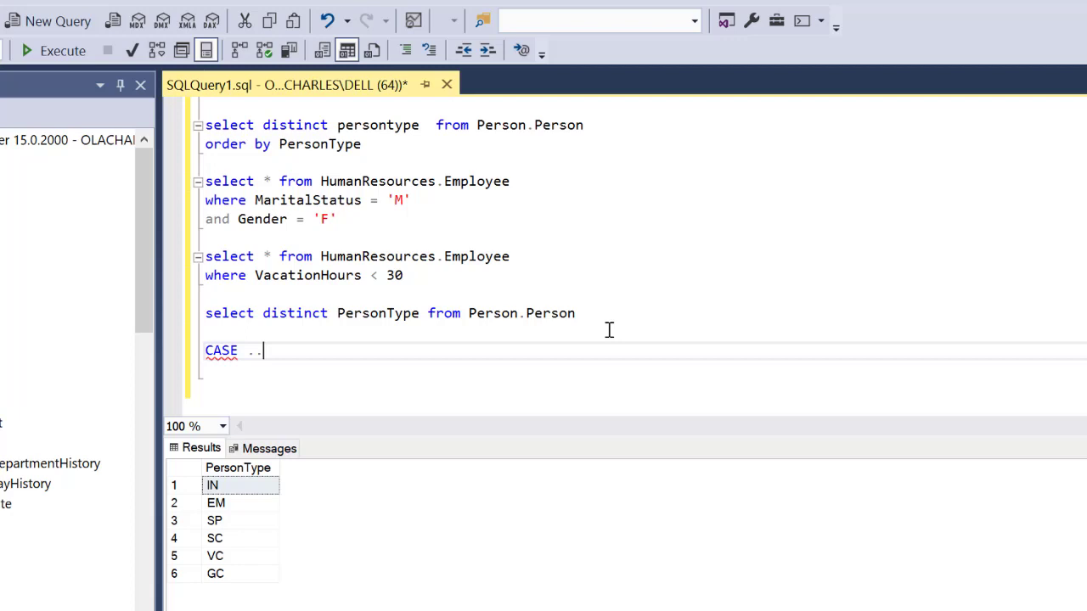
pyautogui.write('colun')
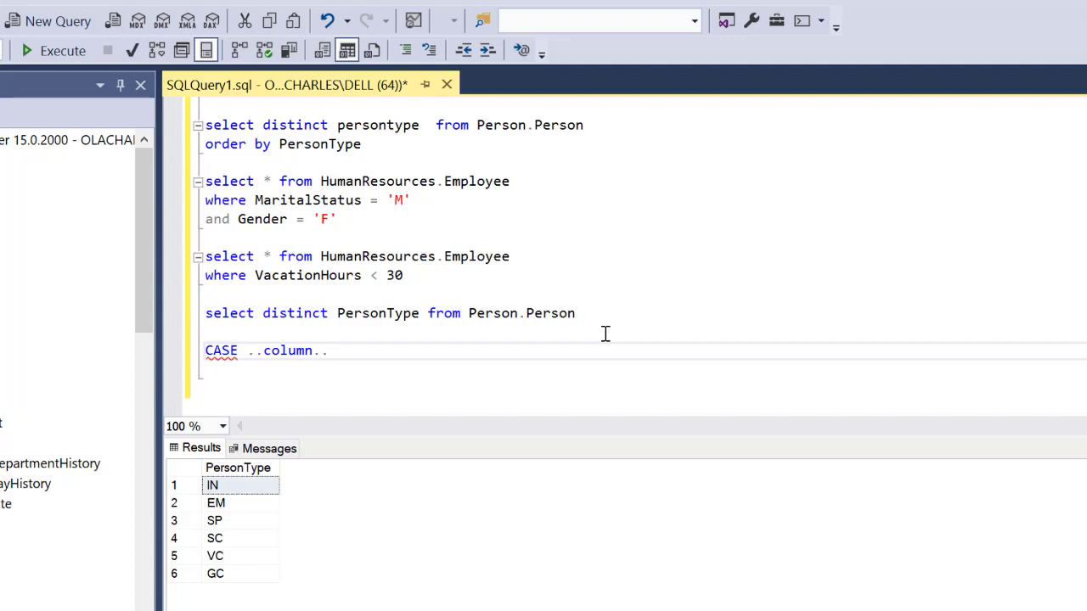
pyautogui.write('w')
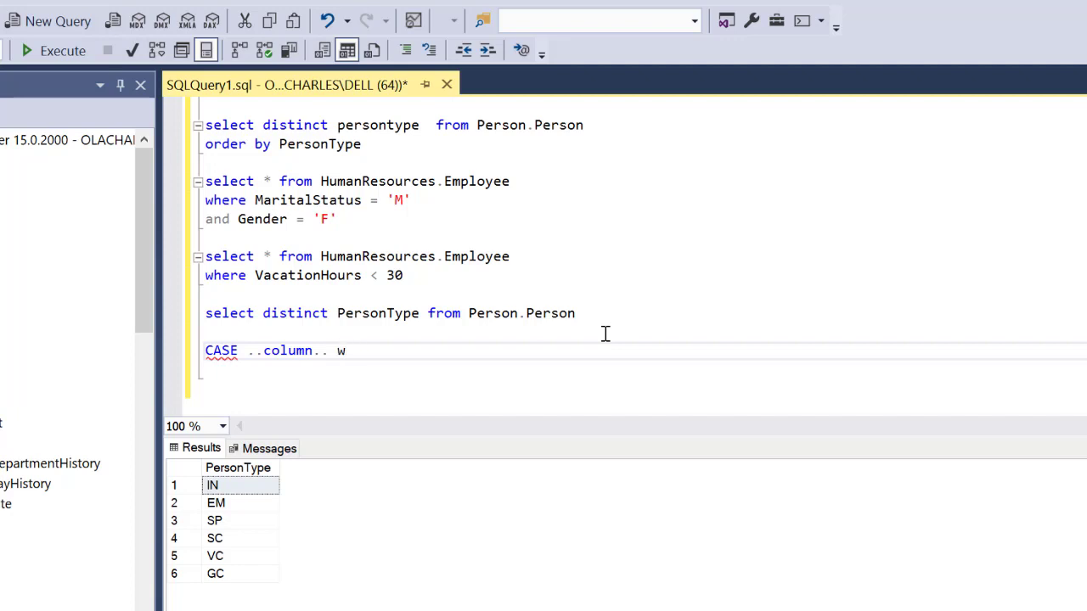
pyautogui.write('HEN')
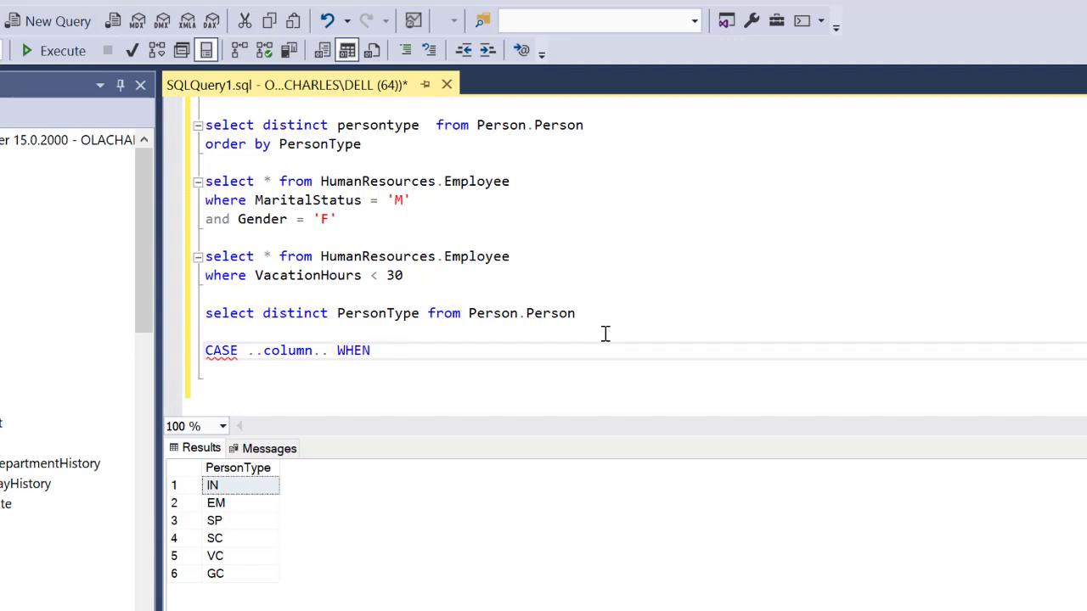
pyautogui.write('..')
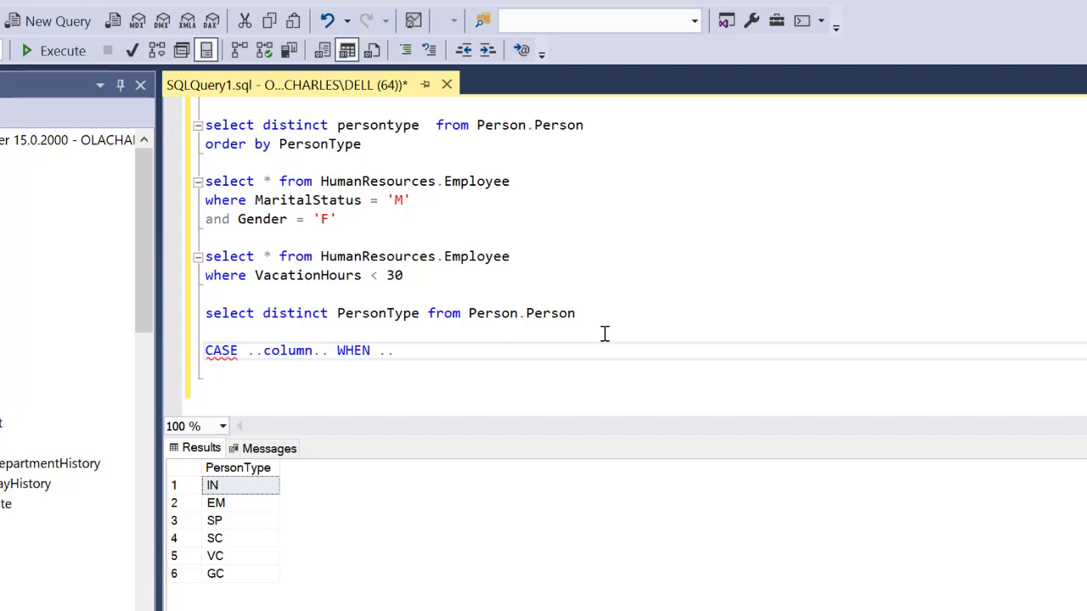
pyautogui.write('THEN')
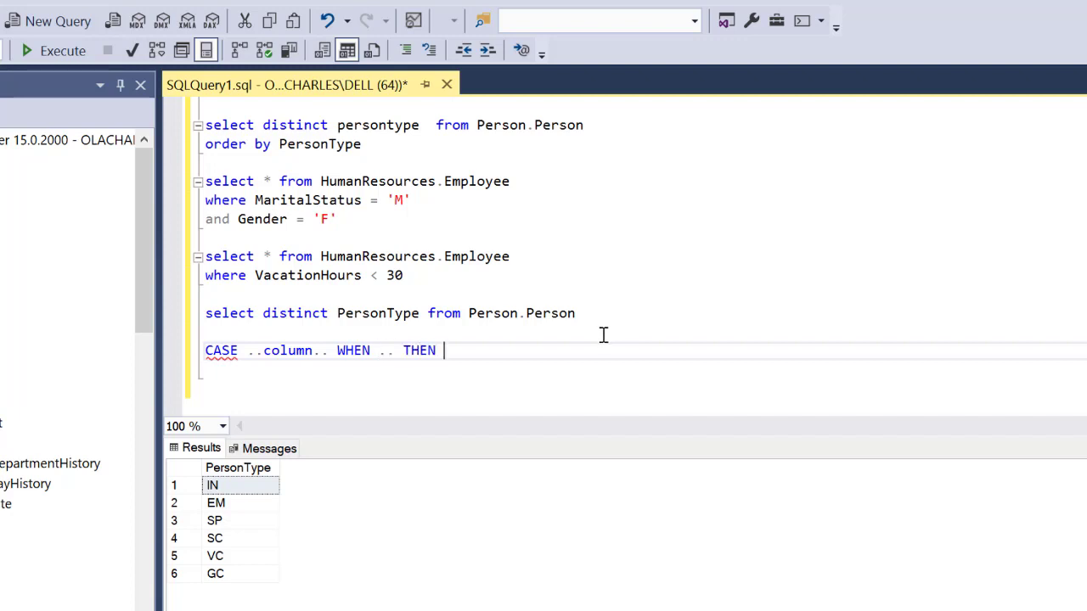
pyautogui.write('... E')
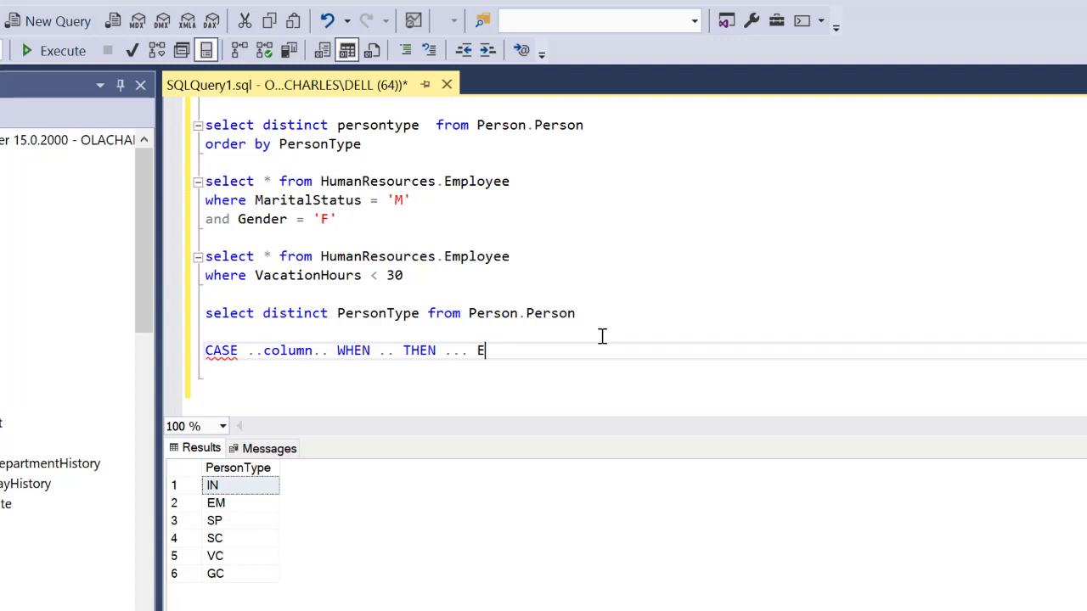
pyautogui.write('LS')
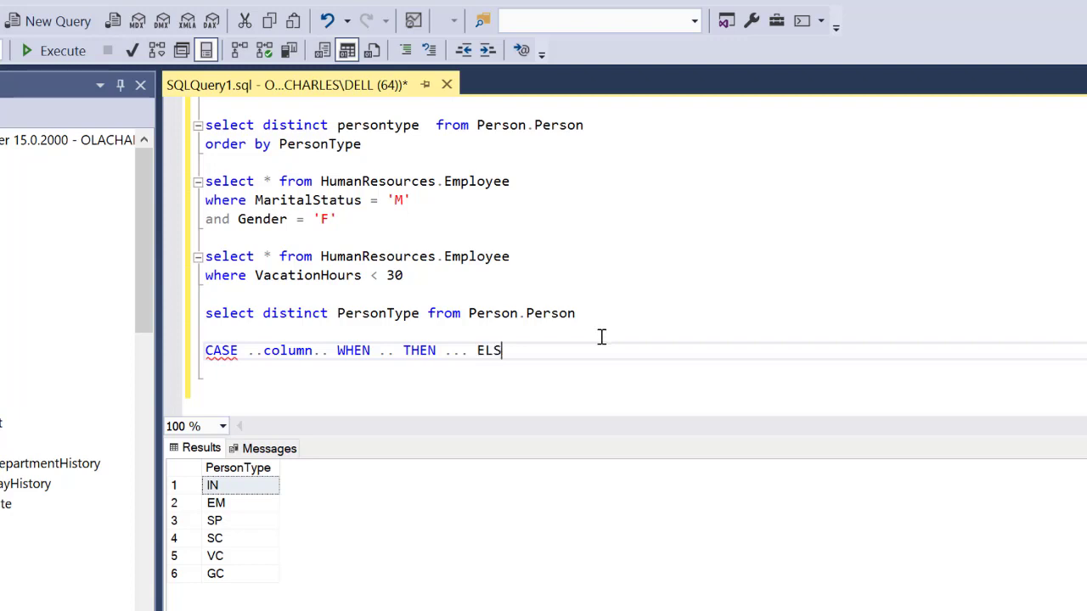
pyautogui.write('E...')
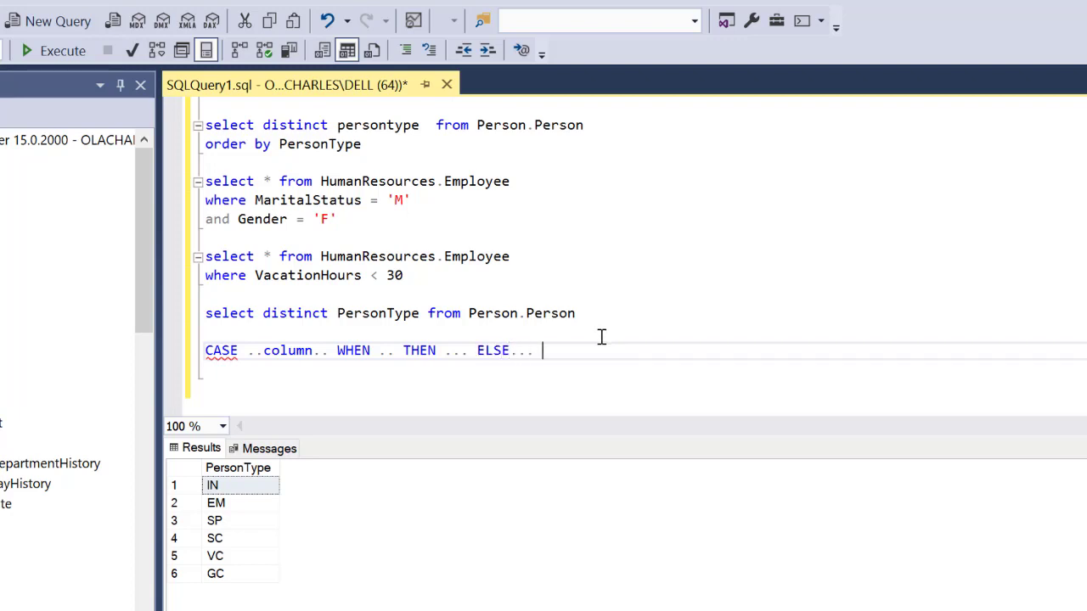
pyautogui.write('END')
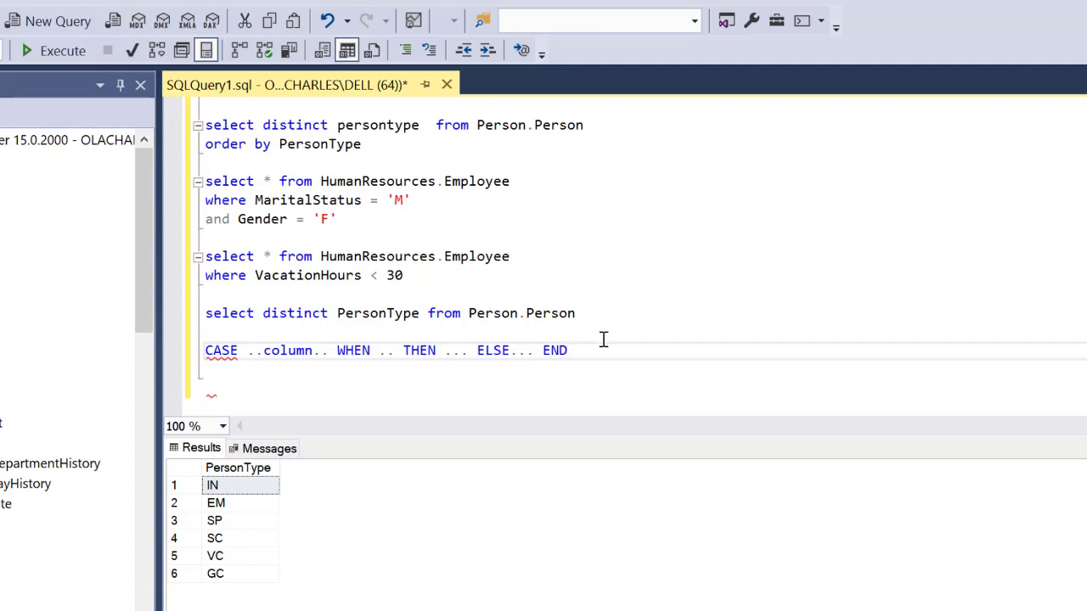
pyautogui.moveTo(535, 375)
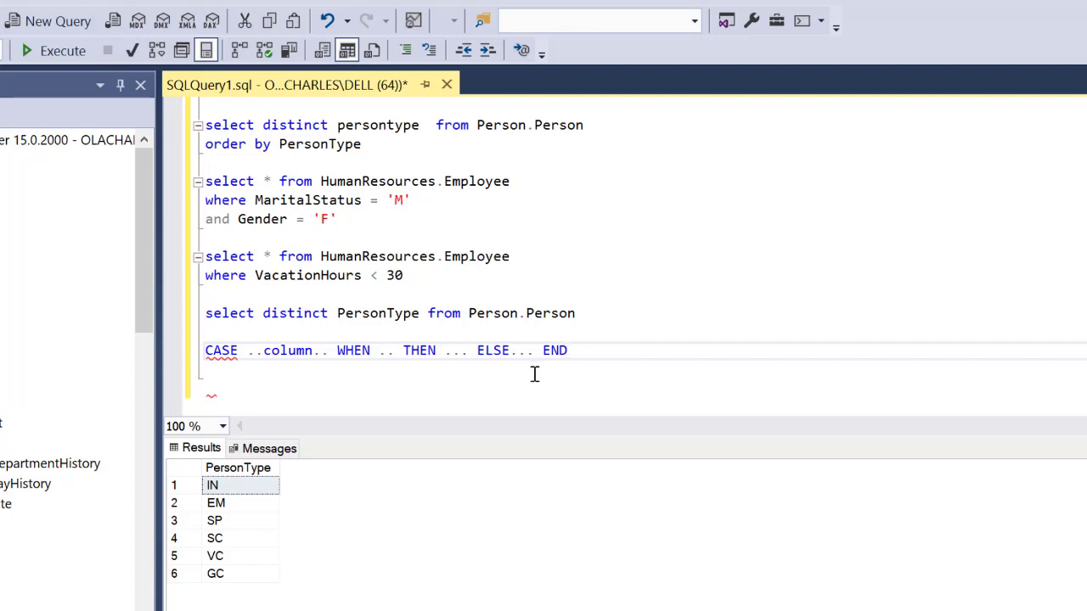
pyautogui.moveTo(332, 355)
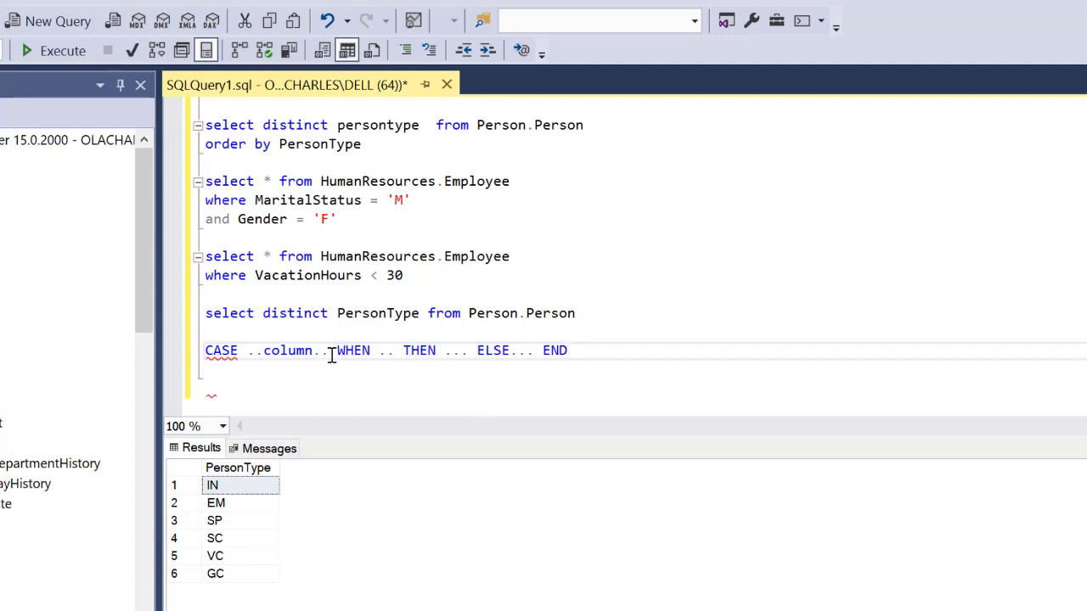
pyautogui.doubleClick(289, 350)
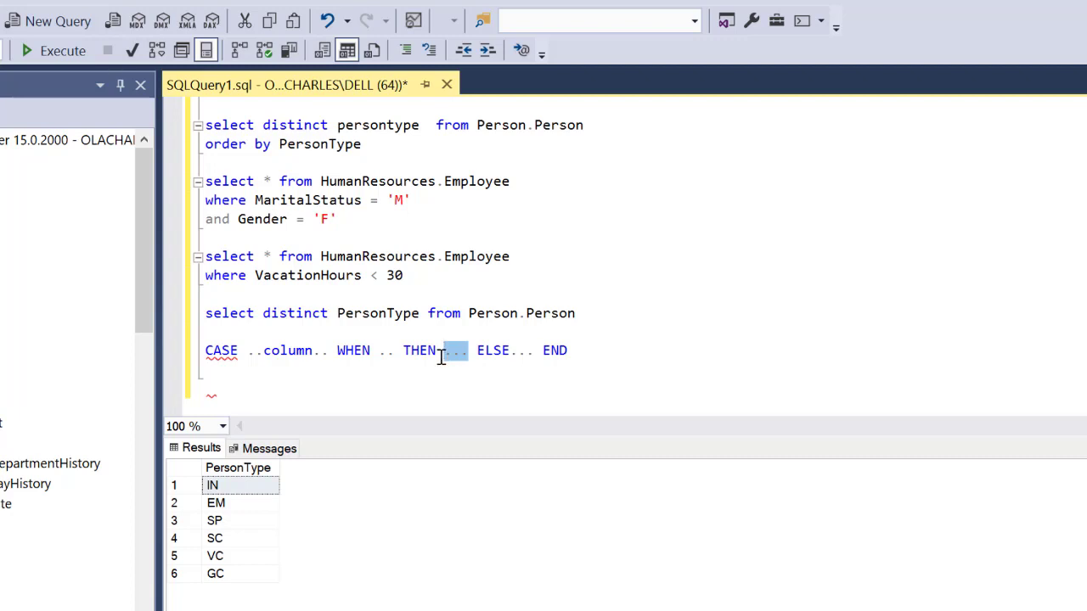
pyautogui.moveTo(632, 343)
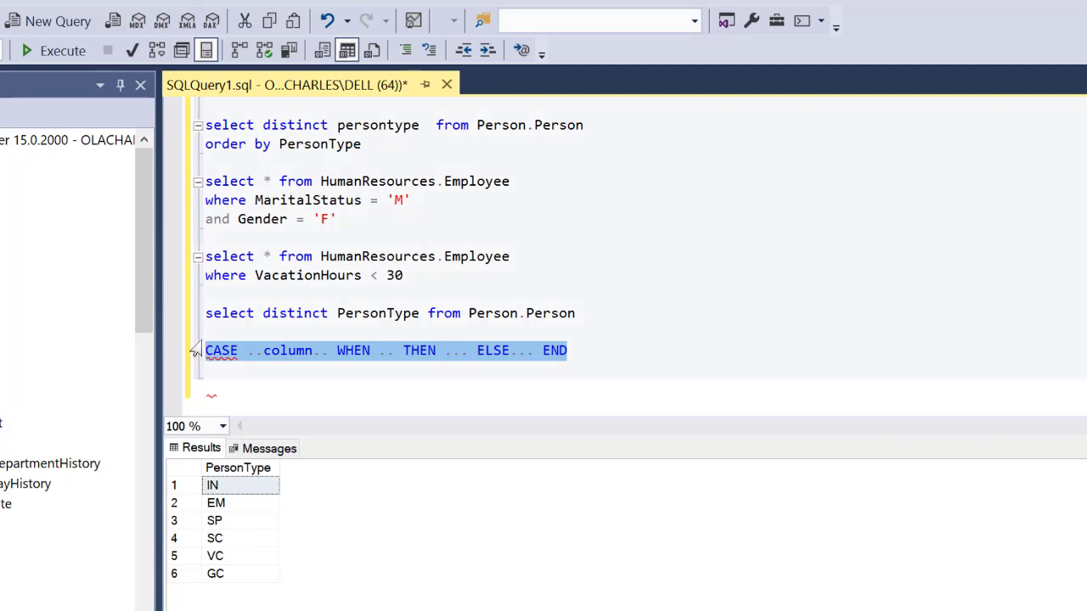
# - Start a query selecting Firstname, Lastname and a CASE on persontype
pyautogui.write('select')
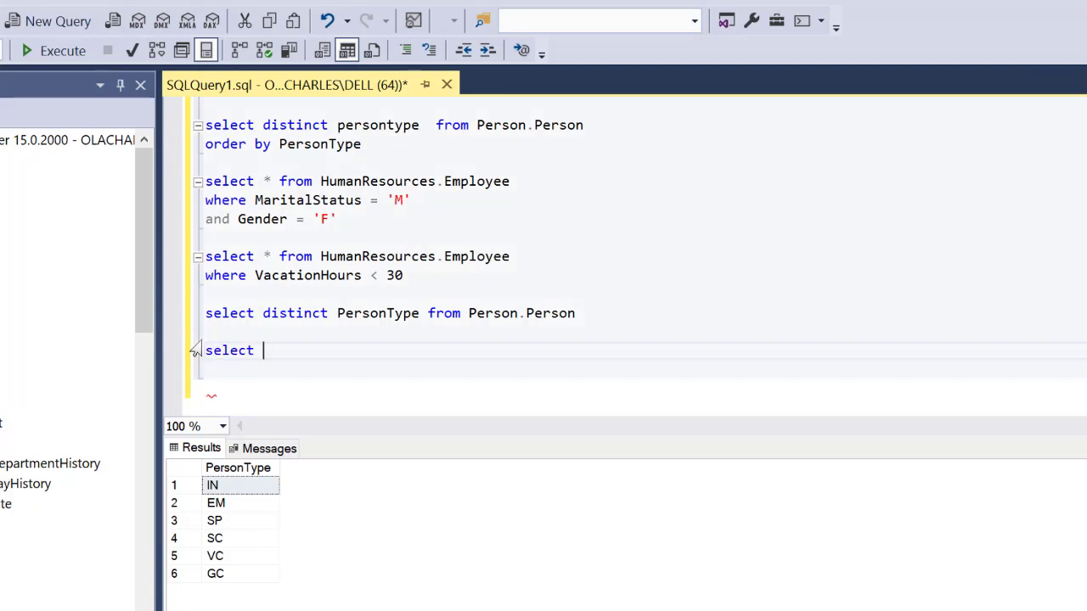
pyautogui.write('Fi')
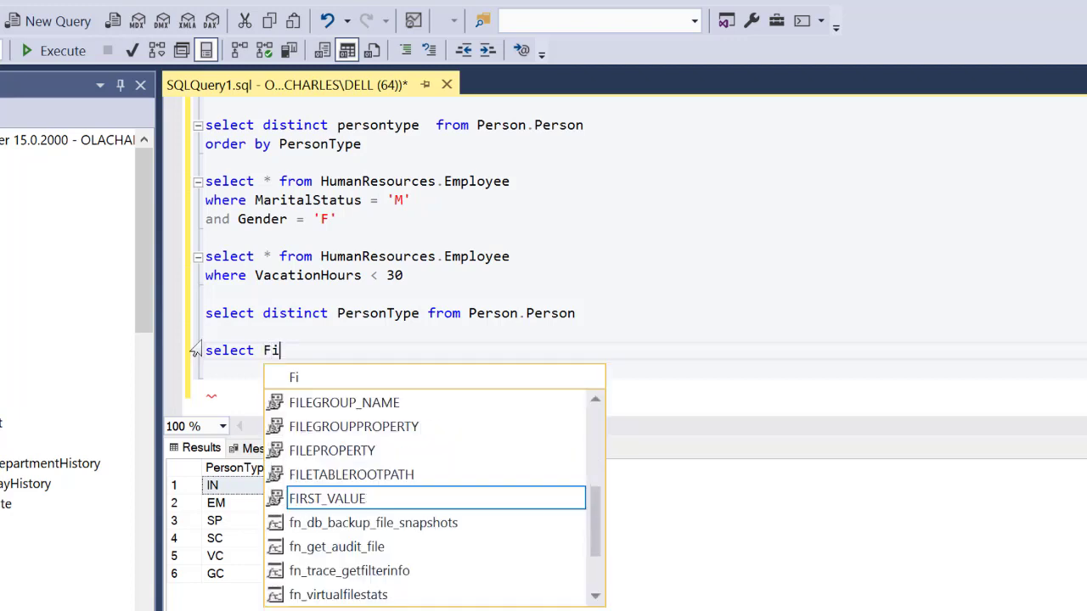
pyautogui.write('rstname,')
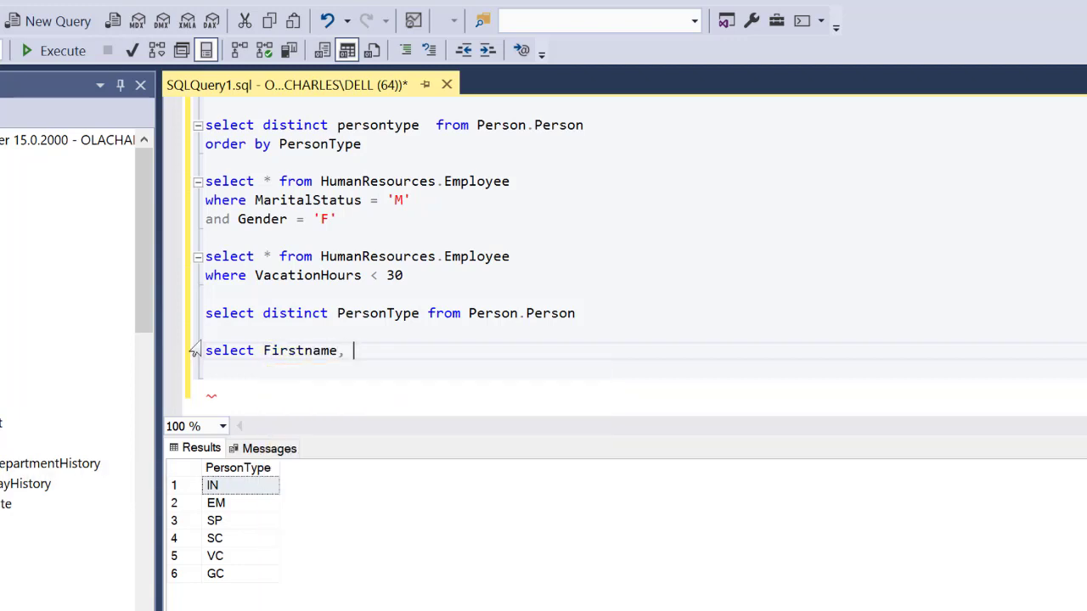
pyautogui.write('Last')
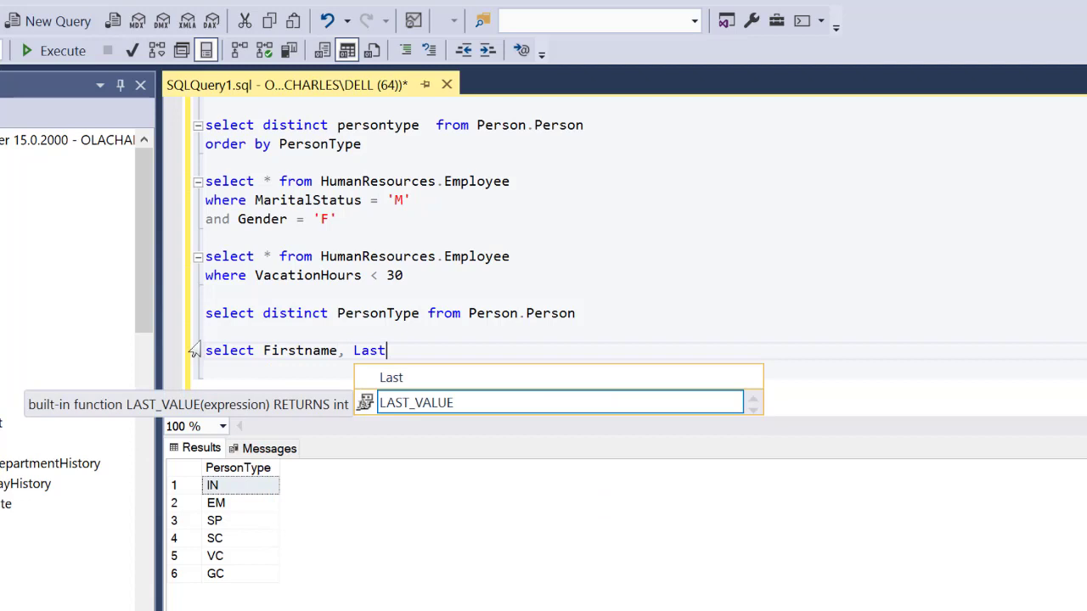
pyautogui.write('name,')
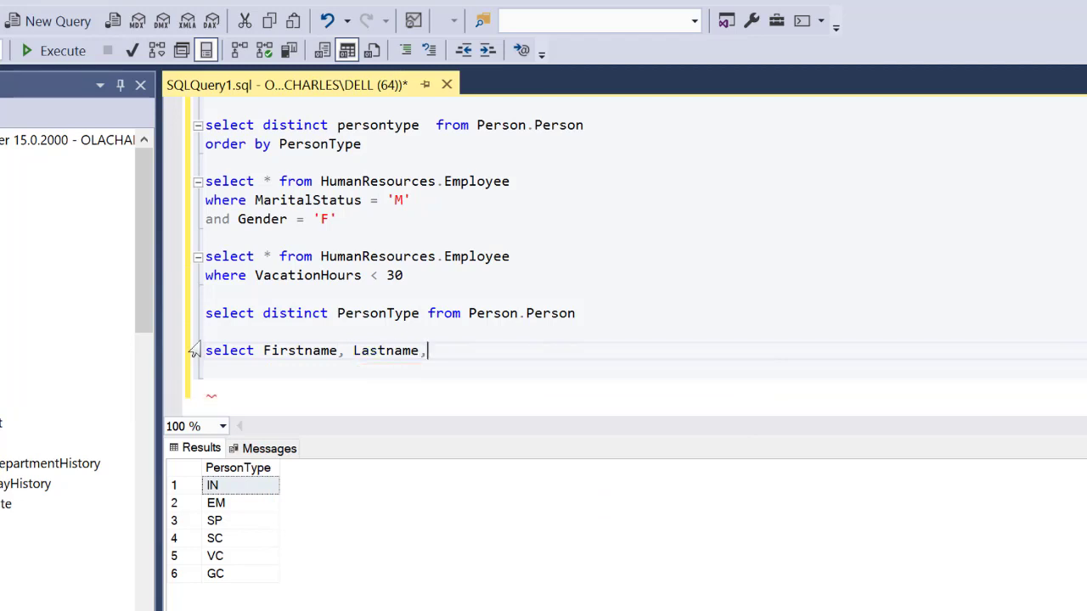
pyautogui.write('Ca')
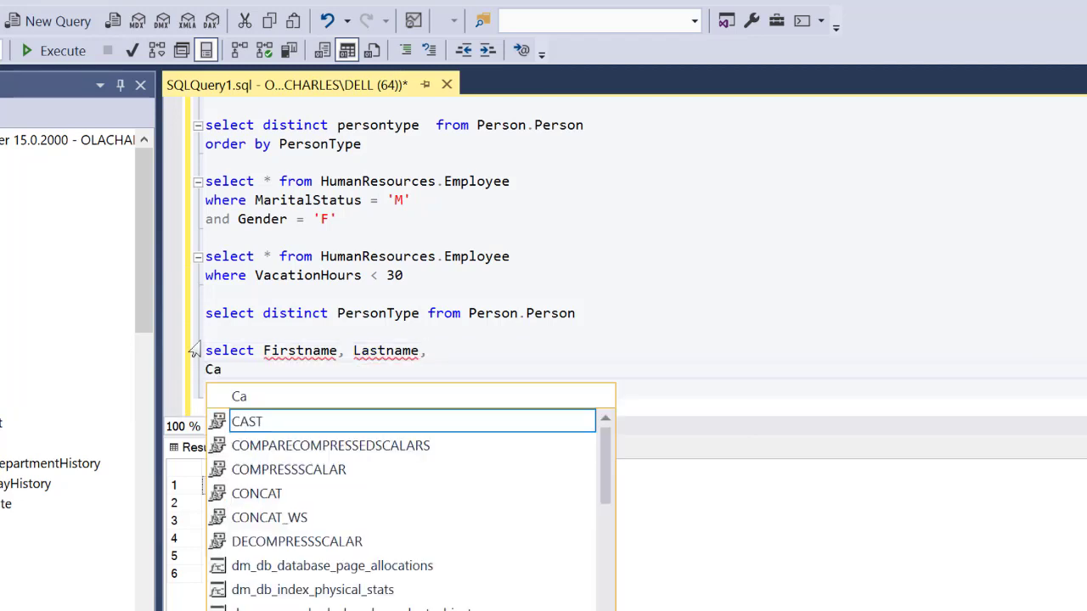
pyautogui.write('se')
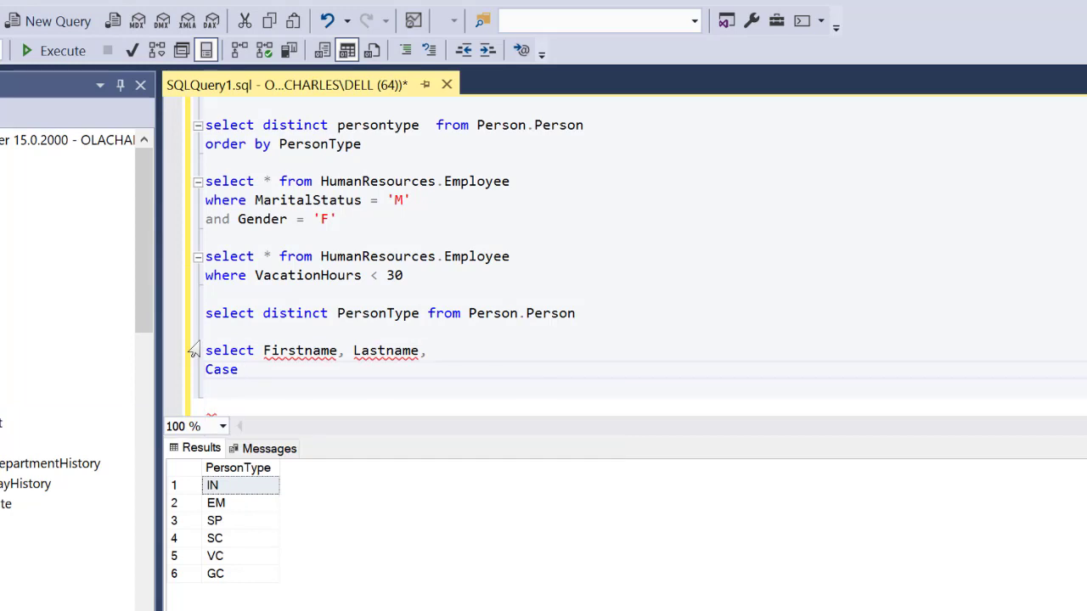
pyautogui.write('pers')
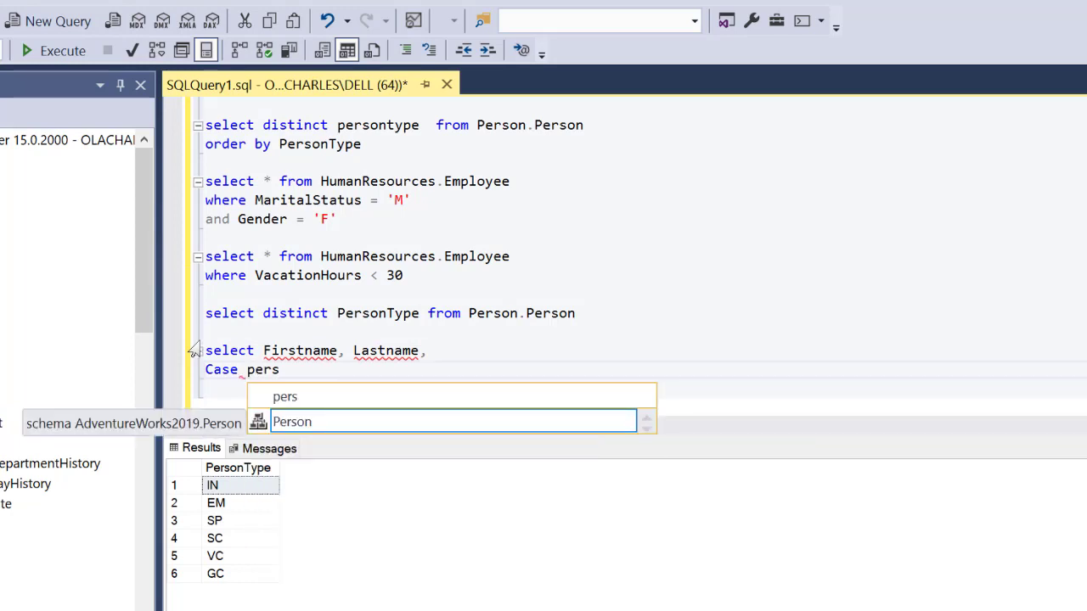
pyautogui.write('onty')
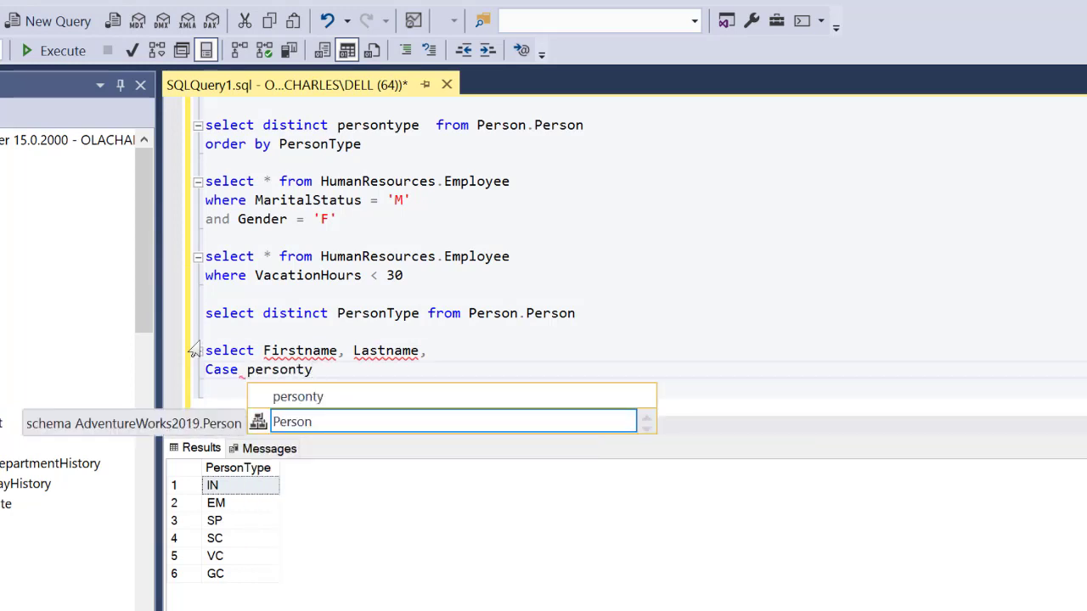
pyautogui.write('pe')
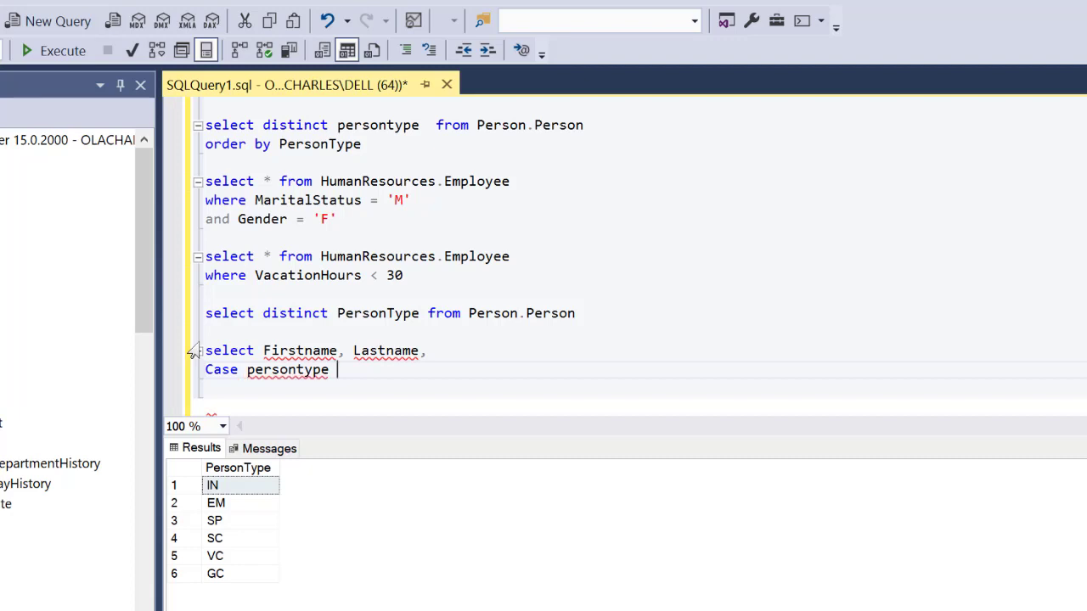
# - Add WHEN branches mapping 'IN' to 'Individual Customer', 'EM' to 'Employee' and 'SP' to 'Sales Person'
pyautogui.write('when')
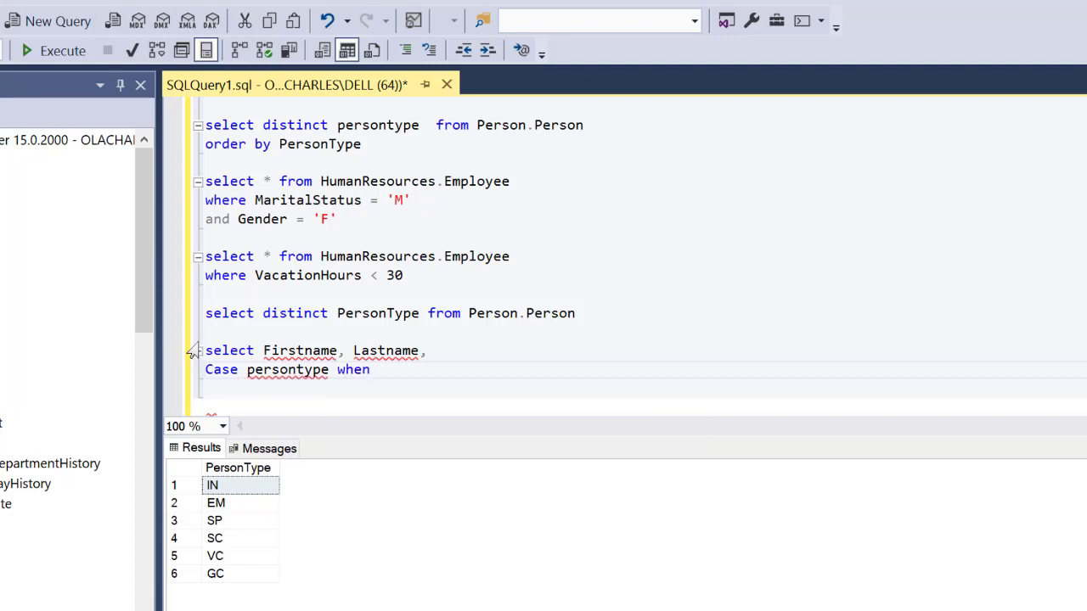
pyautogui.write("'IN' then 'Individual c")
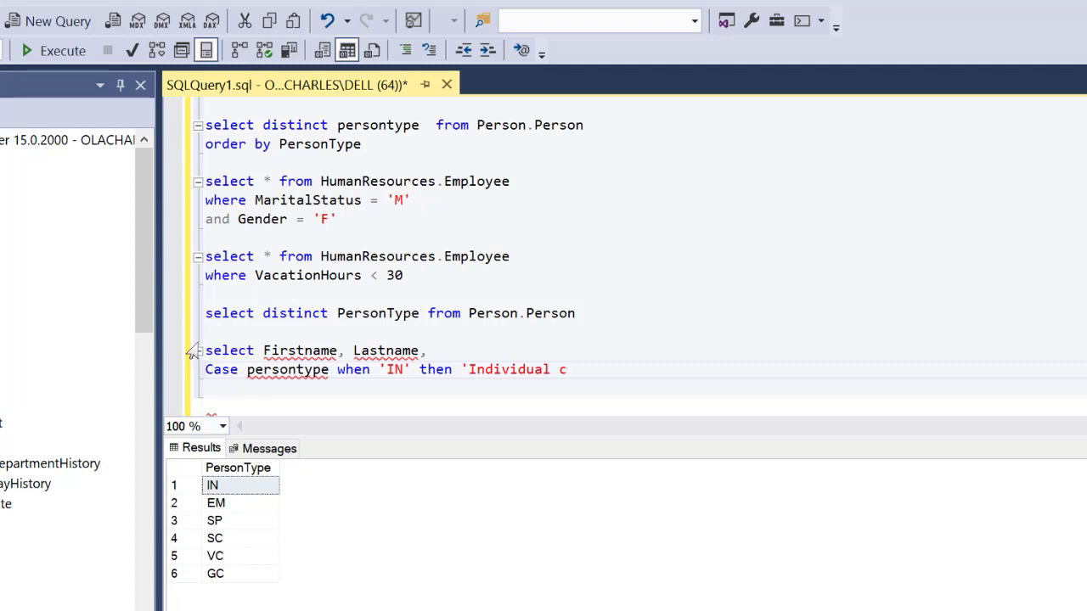
pyautogui.write('C')
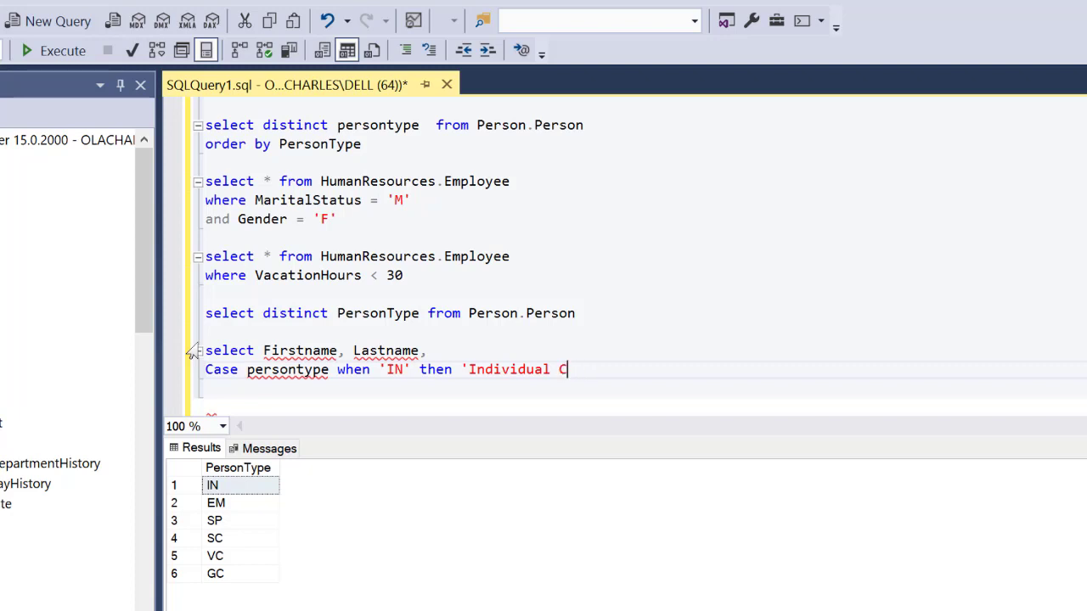
pyautogui.write('ustomers')
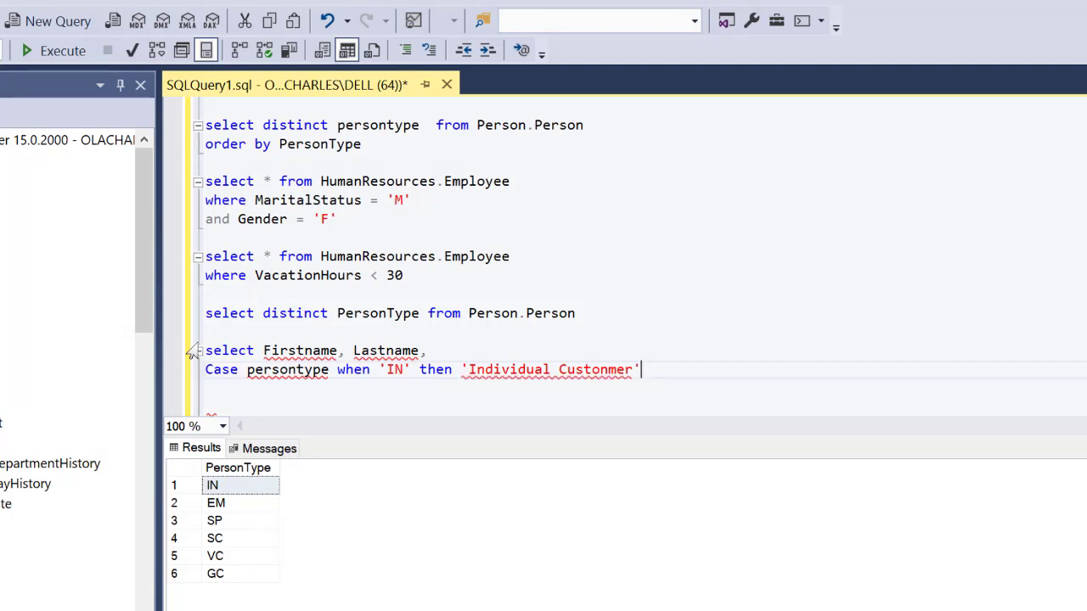
pyautogui.write('whe')
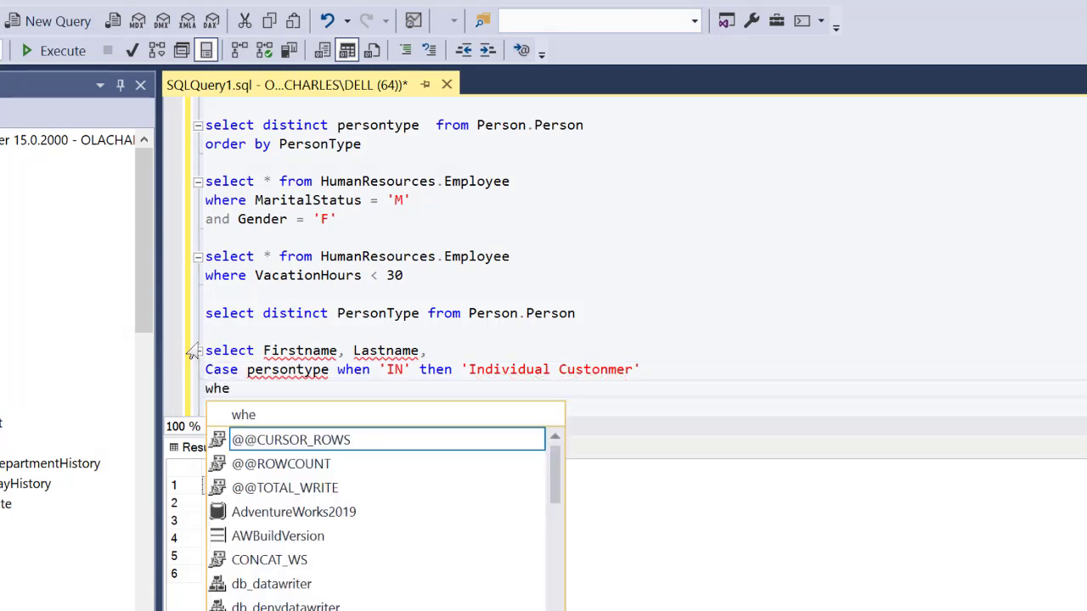
pyautogui.write('n')
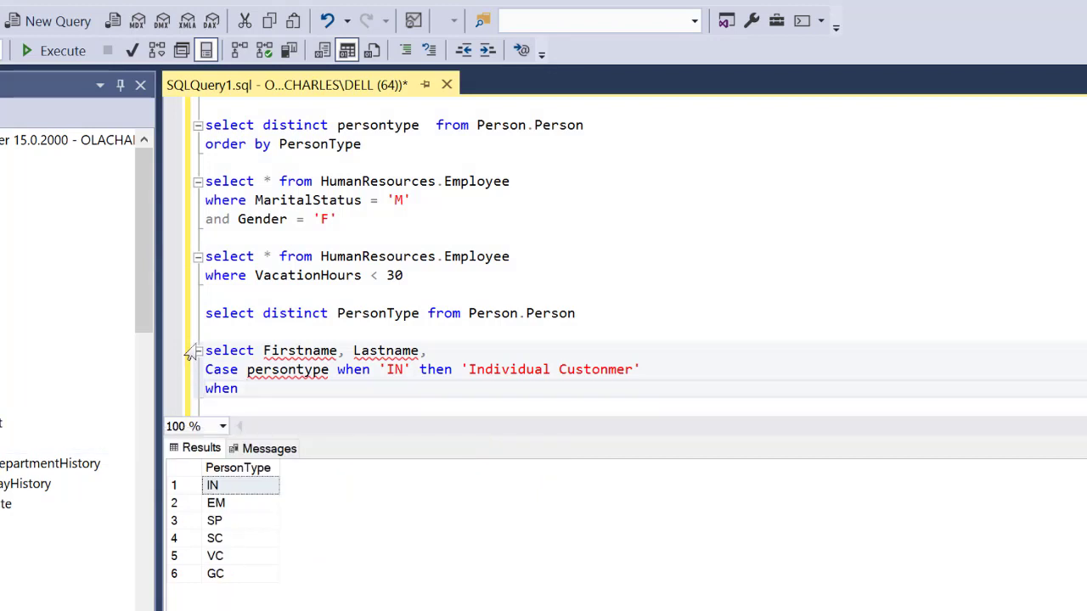
pyautogui.write("'EM' then")
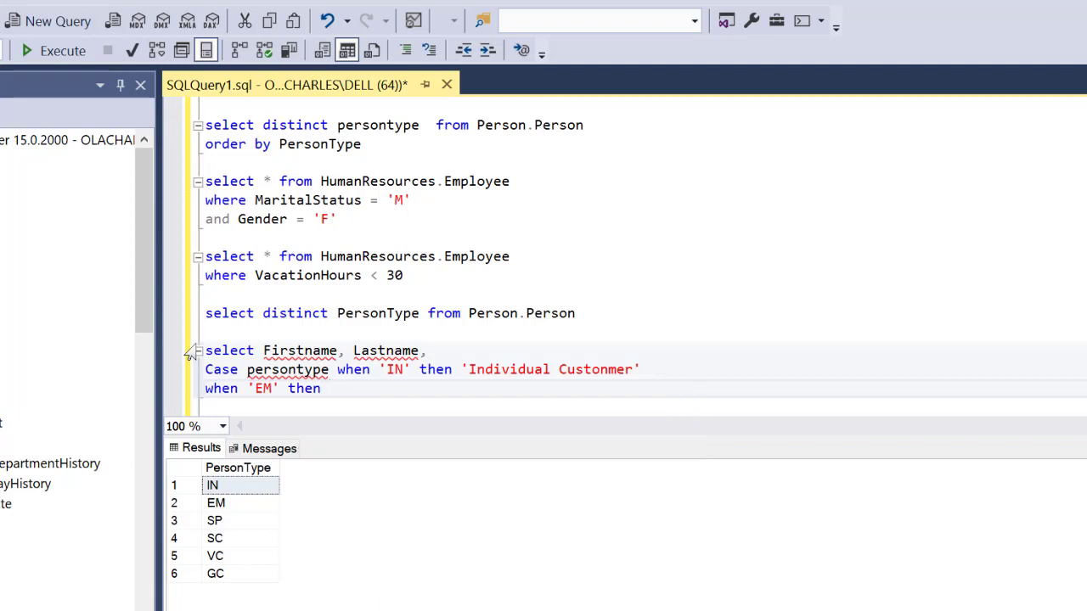
pyautogui.write("'Emplo")
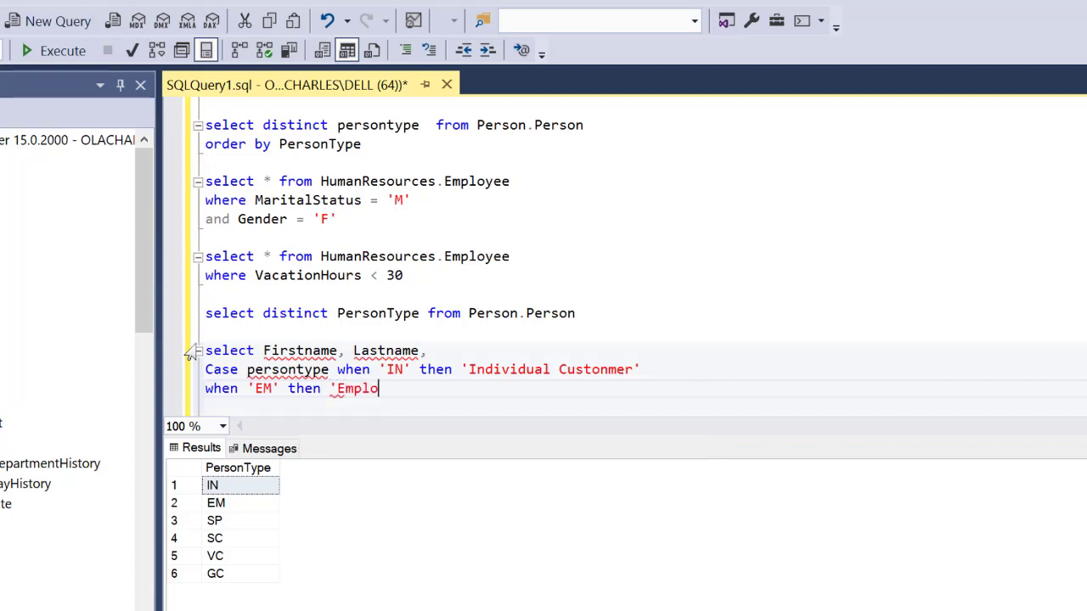
pyautogui.write('yee')
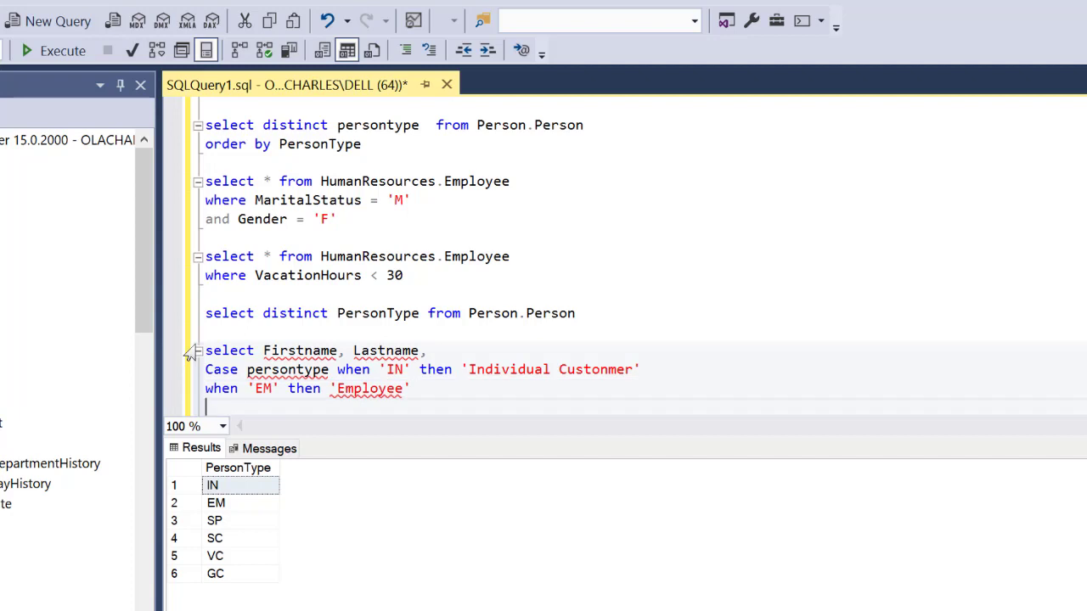
pyautogui.write('when')
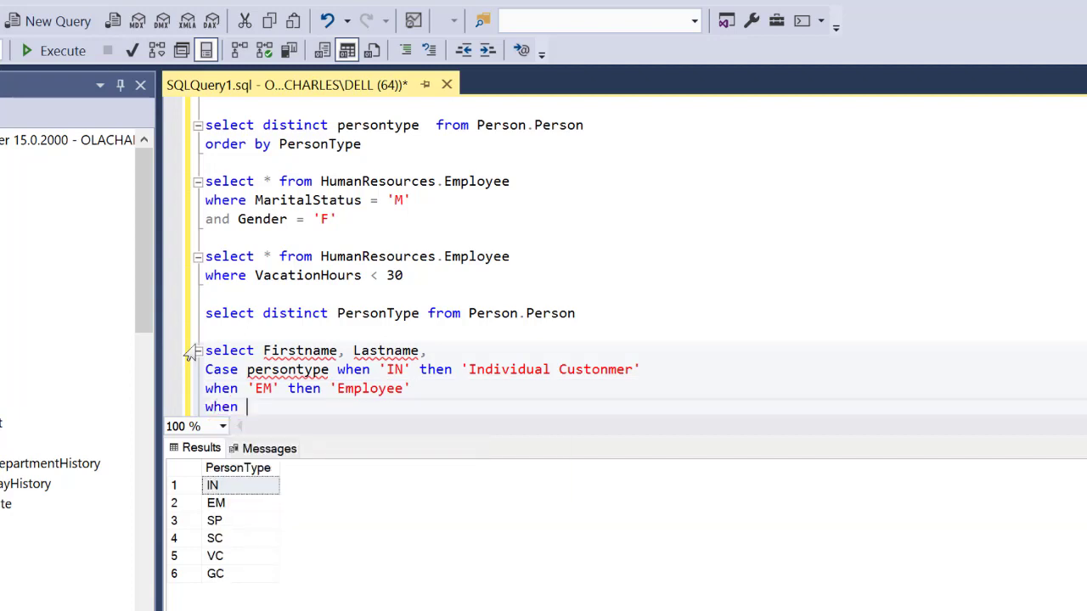
pyautogui.write("'SP'")
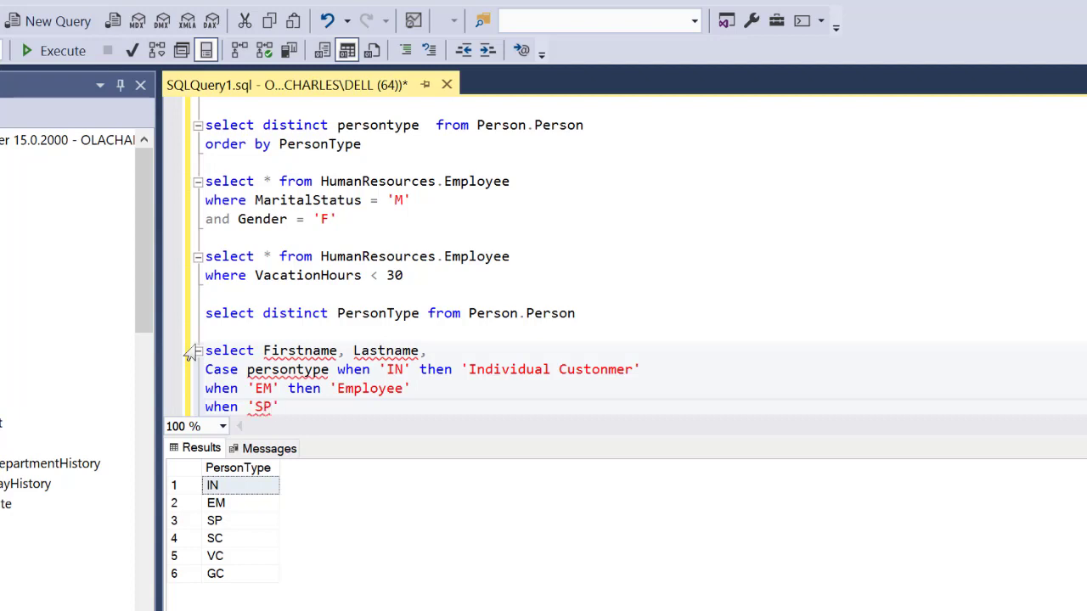
pyautogui.write('then')
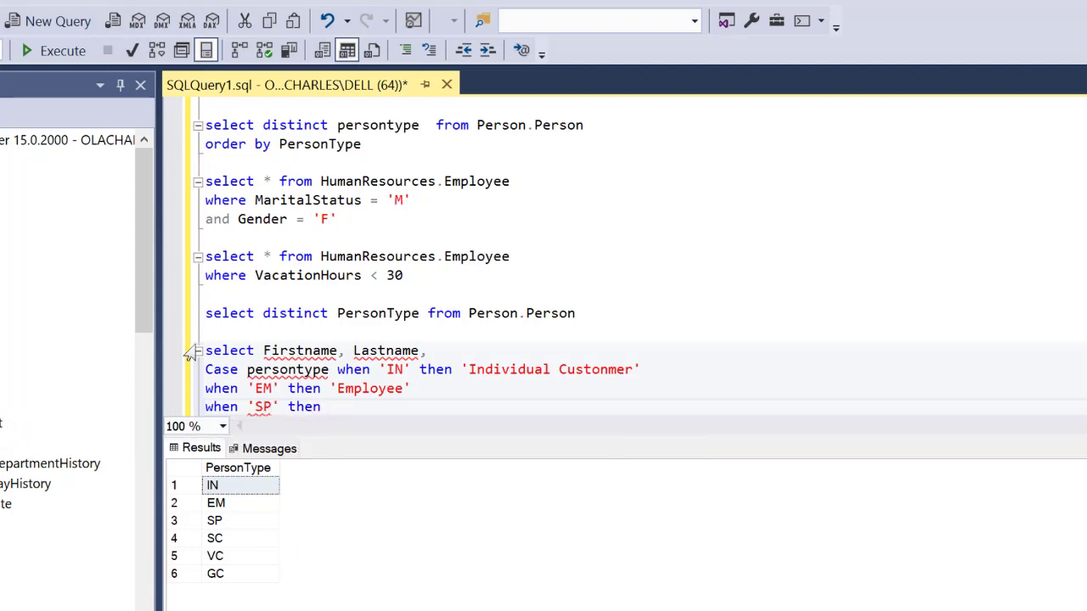
pyautogui.write("'Sales Person")
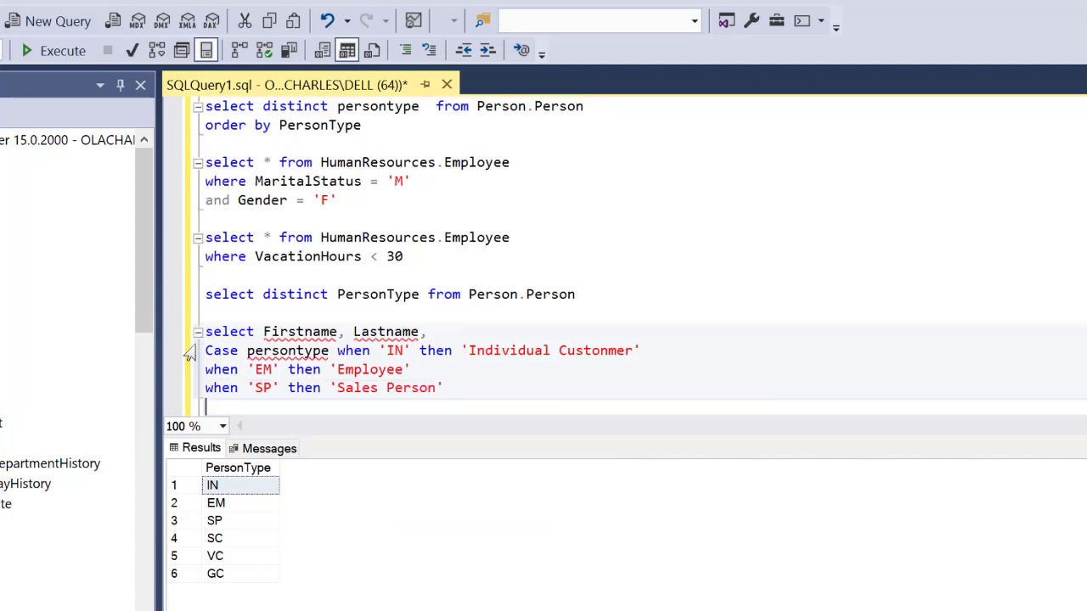
# - Add WHEN branches mapping 'SC' to 'Store Contact', 'VC' to 'Vendor Contact' and 'GC' to 'General Contact'
pyautogui.write('when')
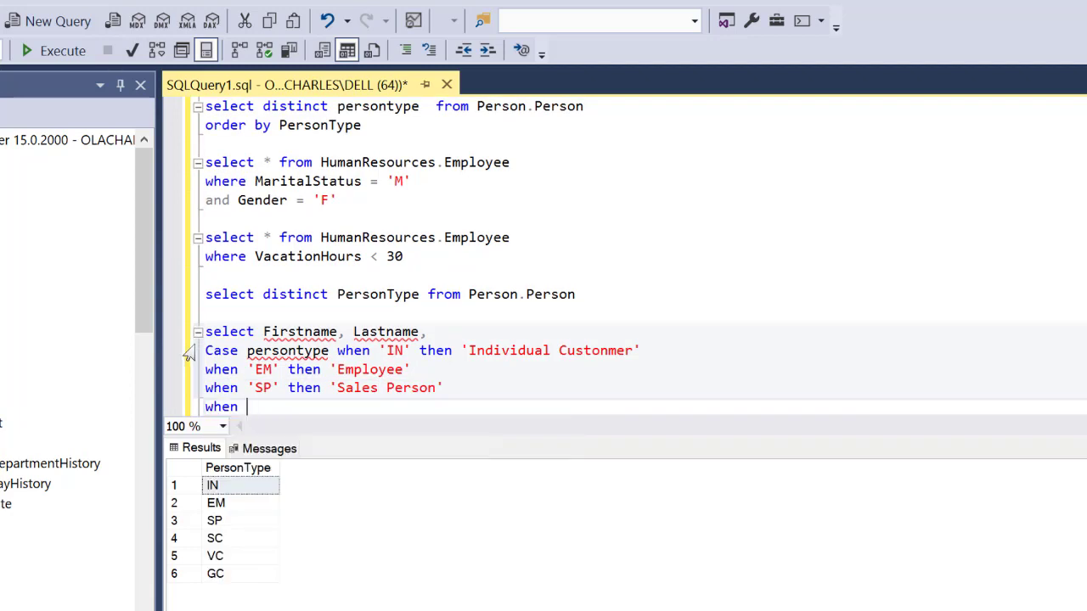
pyautogui.write("'")
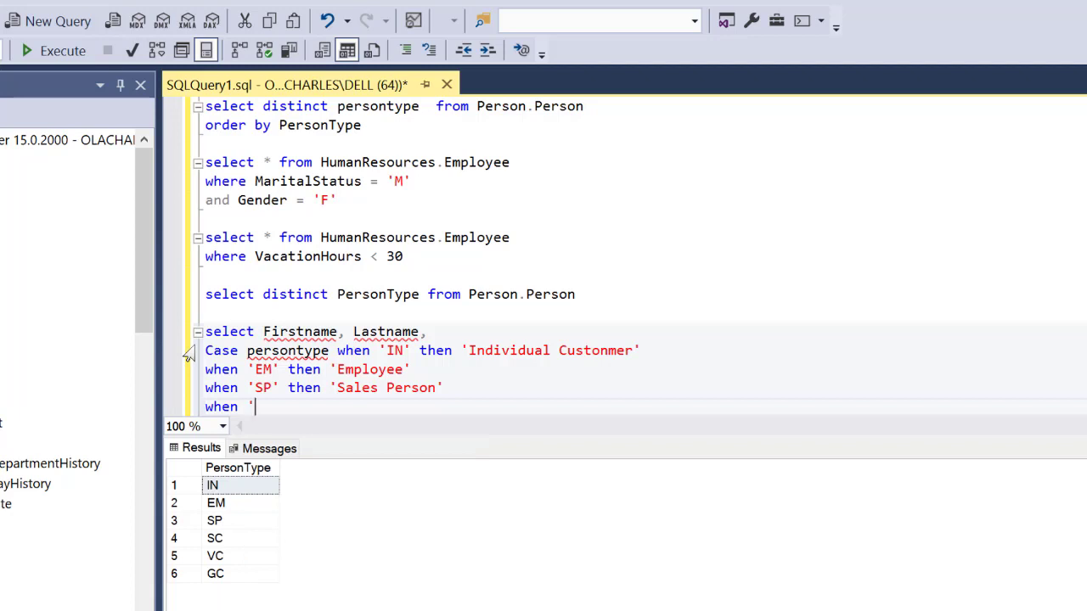
pyautogui.write("C'")
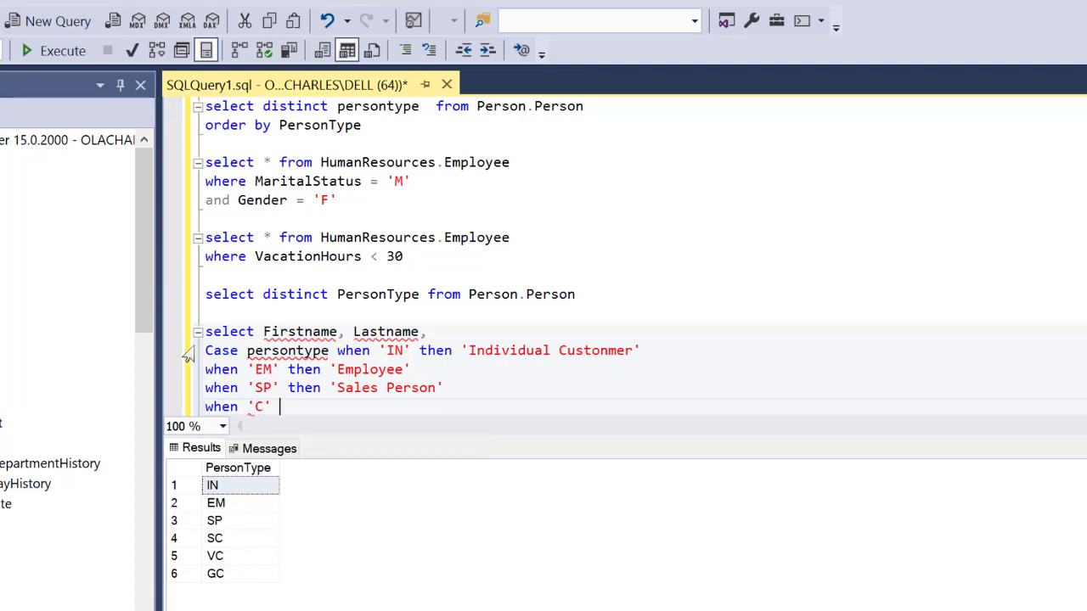
pyautogui.write('S')
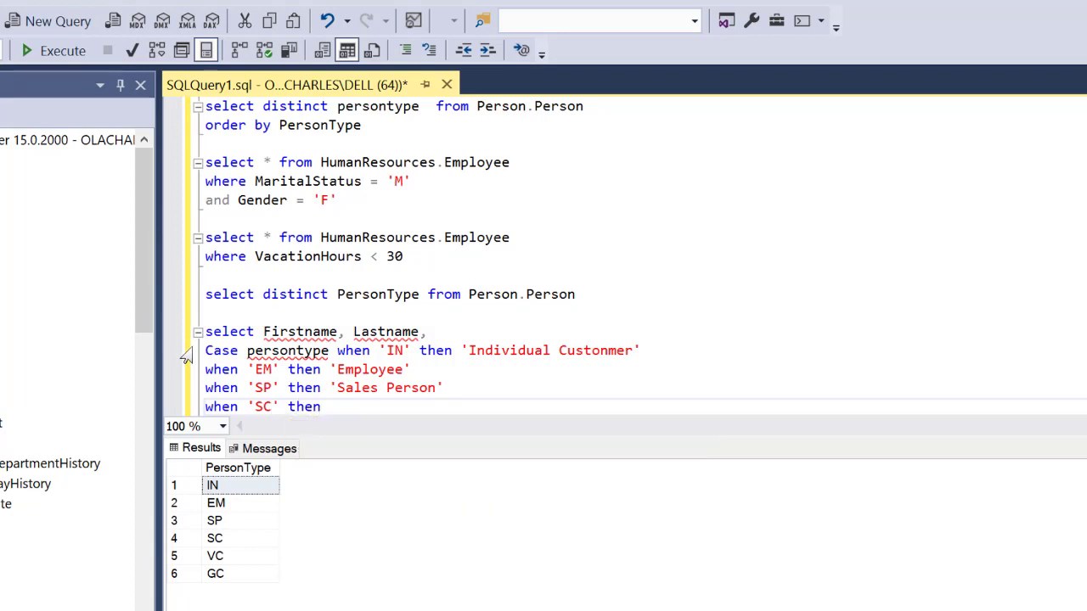
pyautogui.write("'Store C")
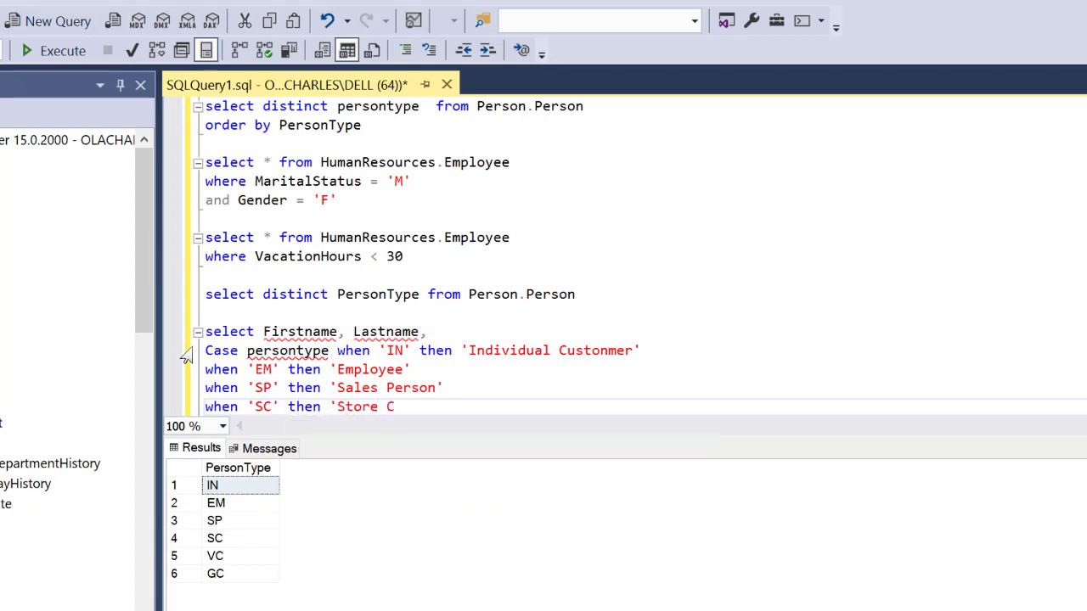
pyautogui.write('ontact')
pyautogui.write('when')
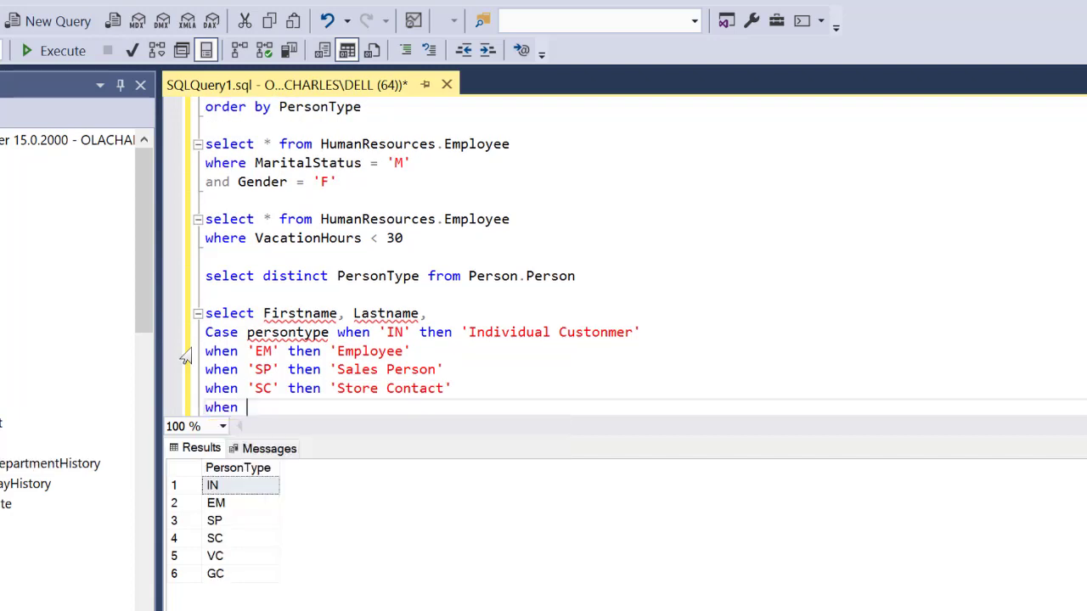
pyautogui.write("'VC' then Ve")
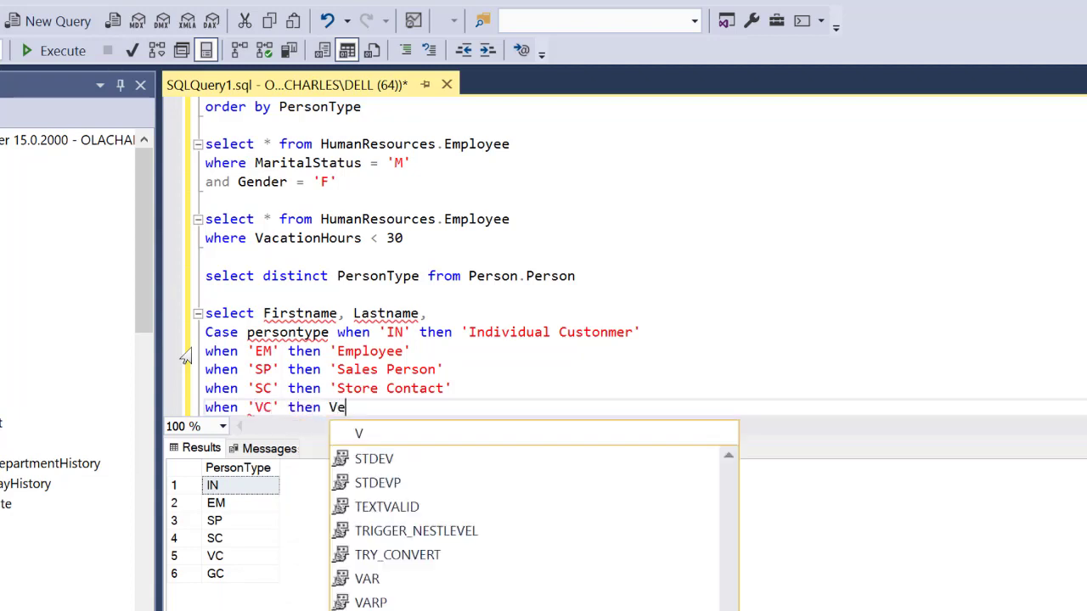
pyautogui.write('ndor')
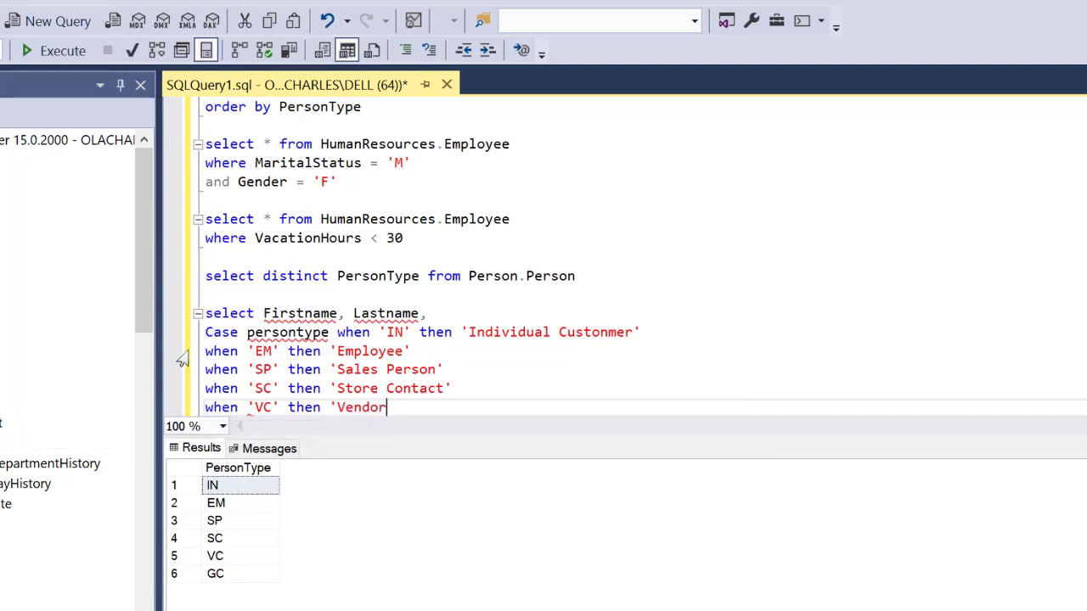
pyautogui.write('Contact')
pyautogui.write('when')
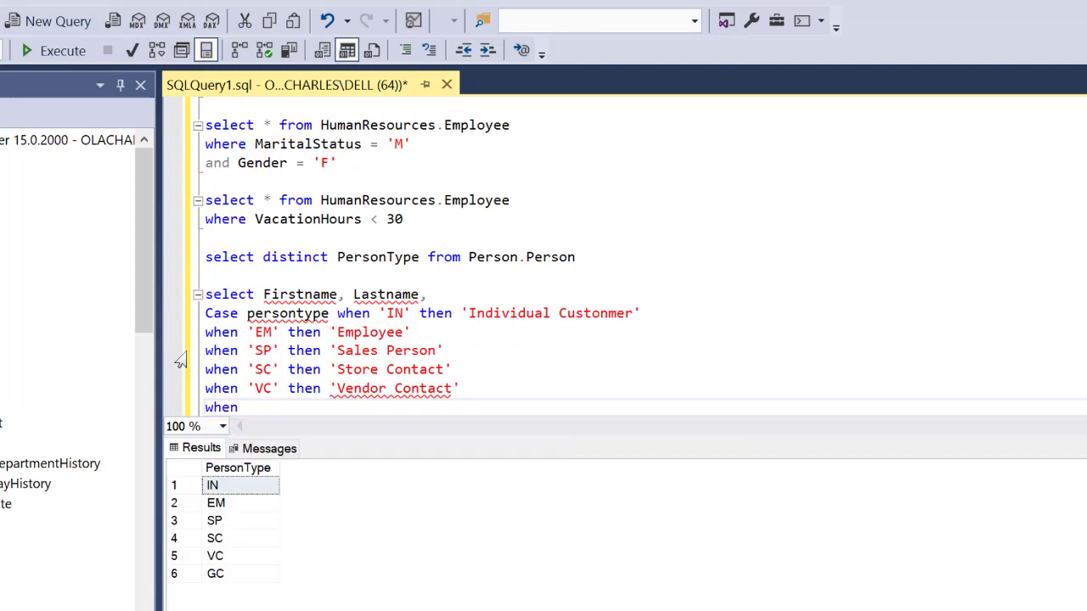
pyautogui.write("'GC' then '")
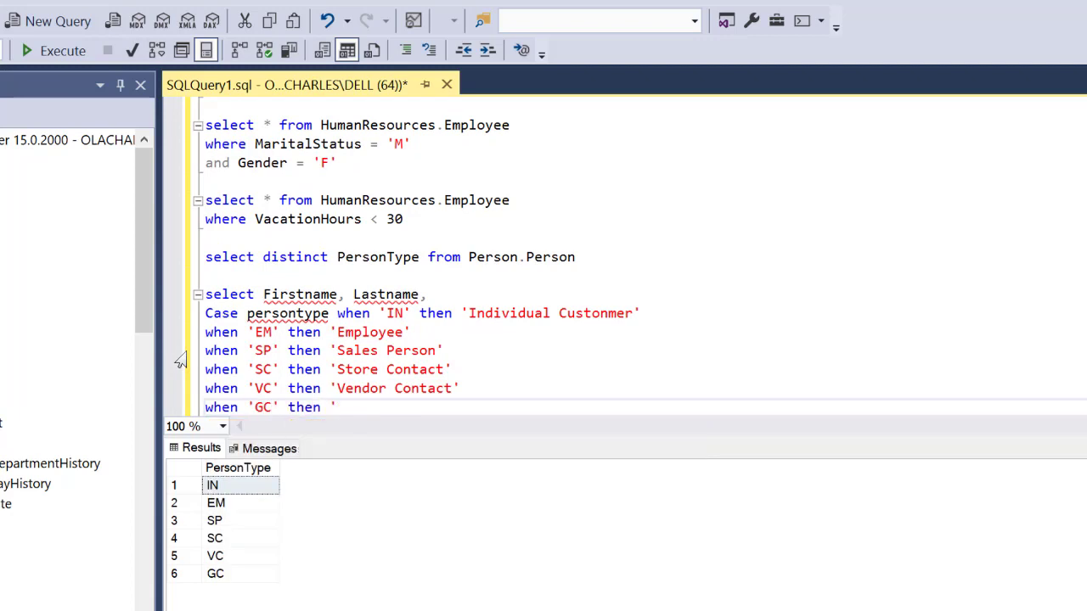
pyautogui.write("General Contact'")
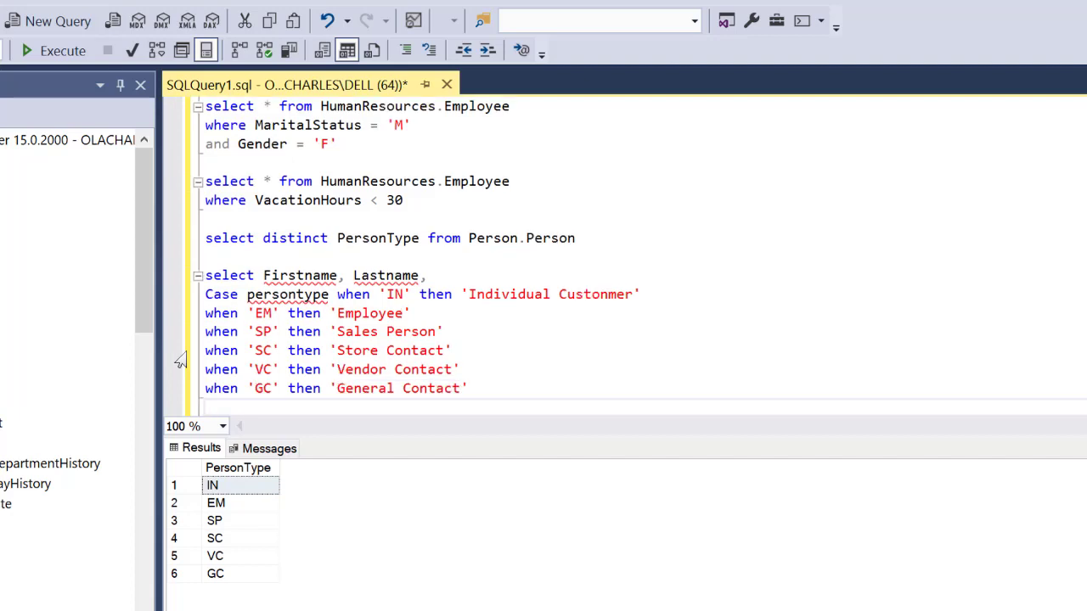
# - End the CASE with else 'Unknown Person Type' and alias it TypeOfContact
pyautogui.write('l')
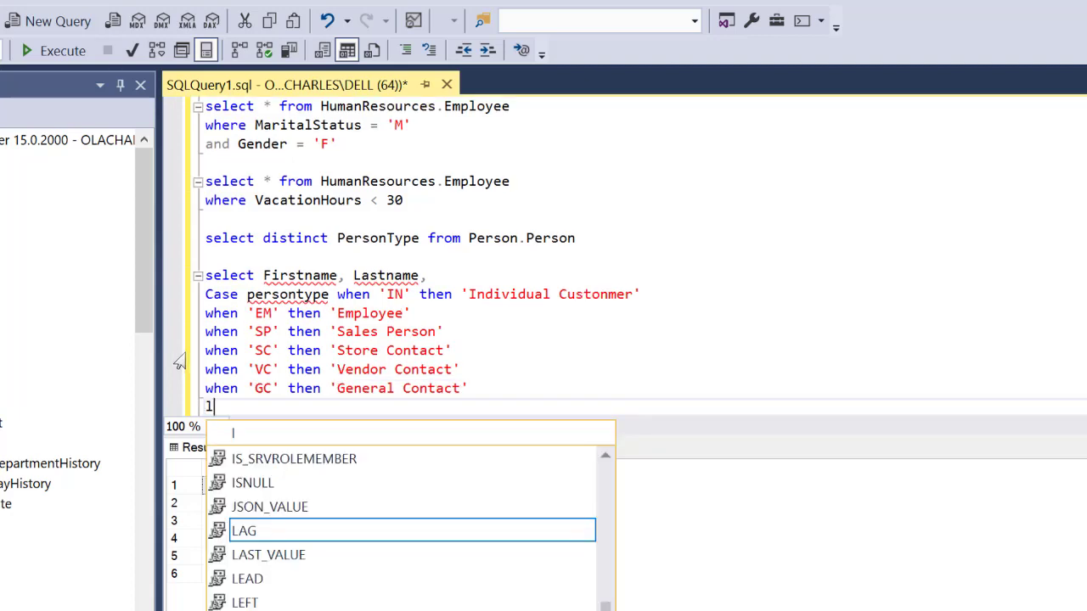
pyautogui.write('else')
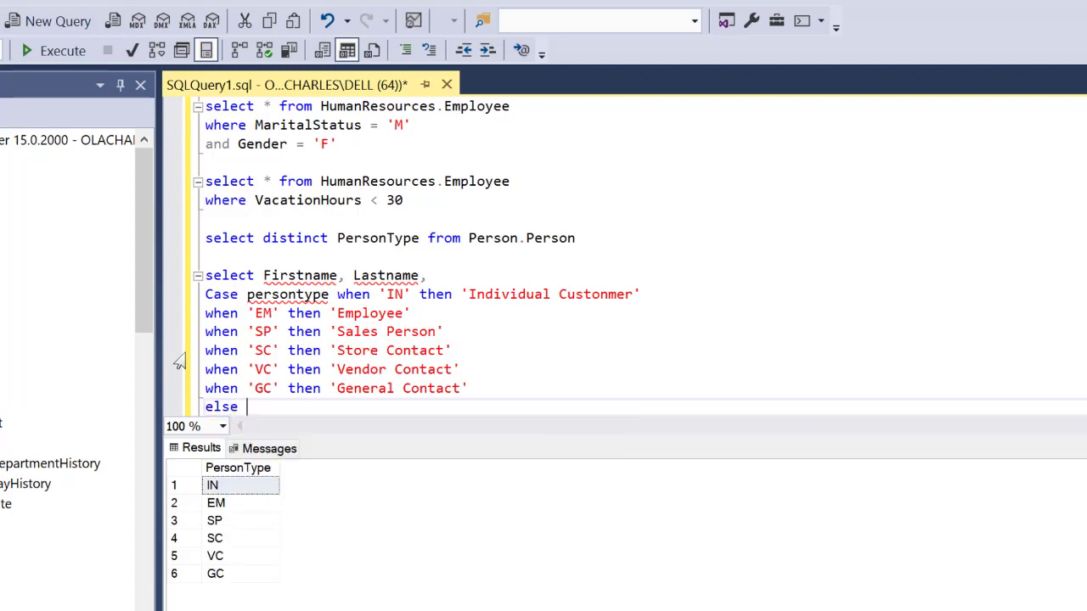
pyautogui.write("'")
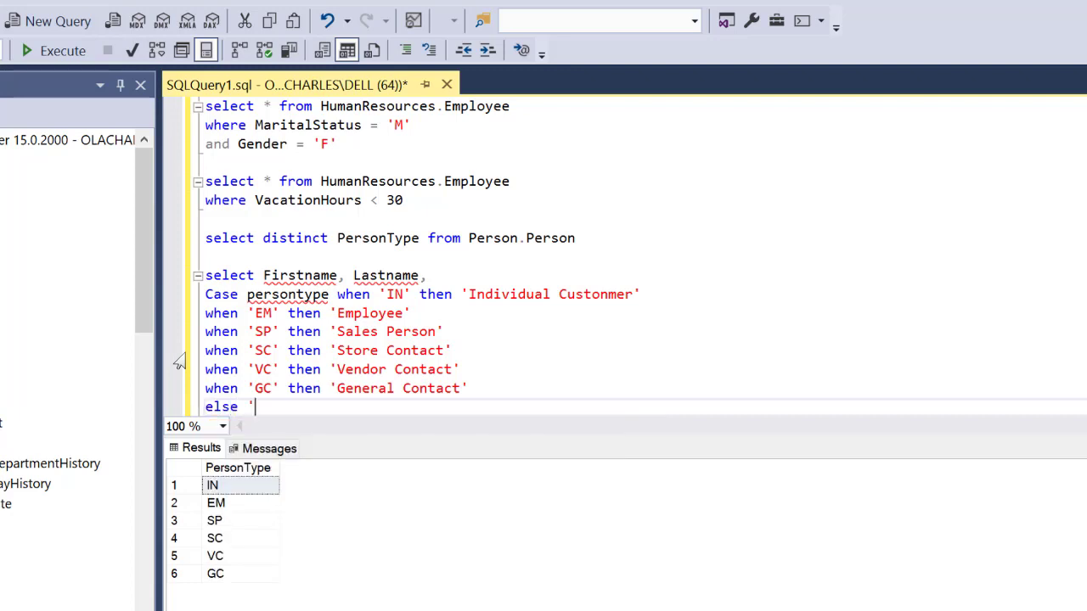
pyautogui.write('Unknown')
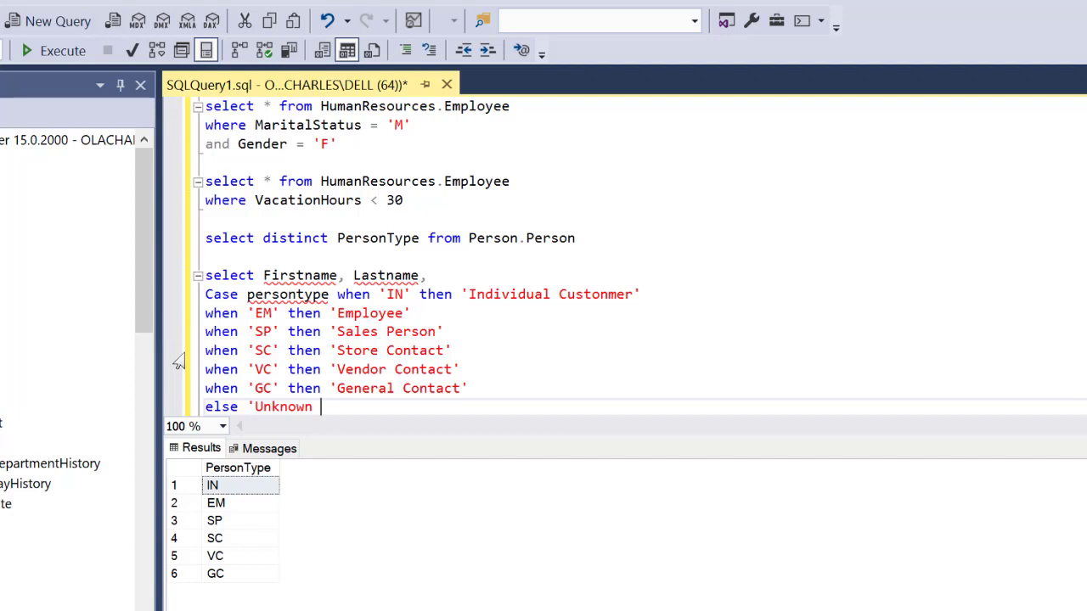
pyautogui.write('Person Ty')
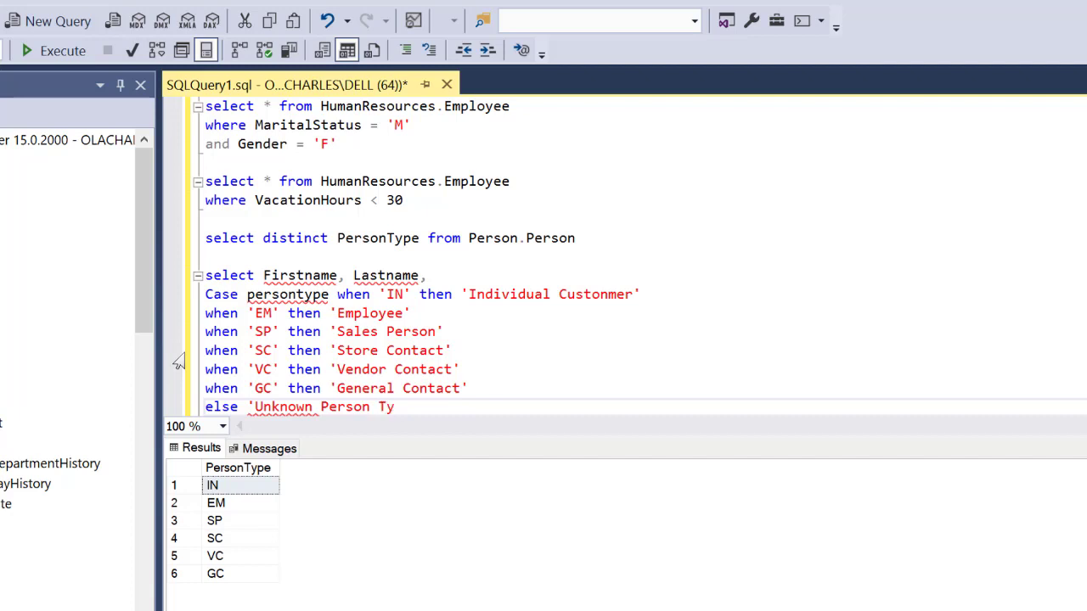
pyautogui.write("pe'")
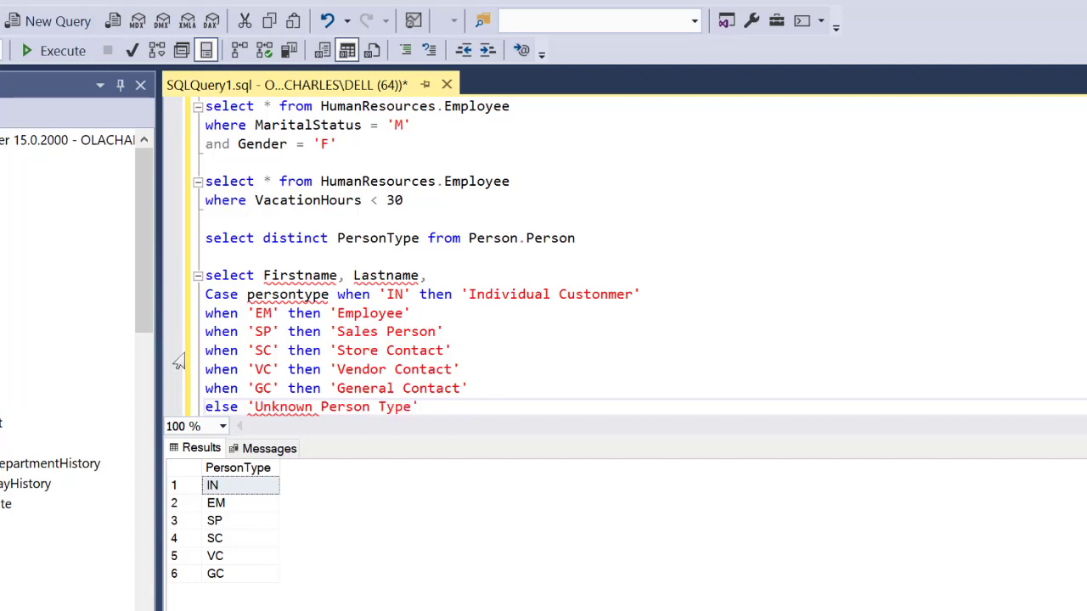
pyautogui.write('end')
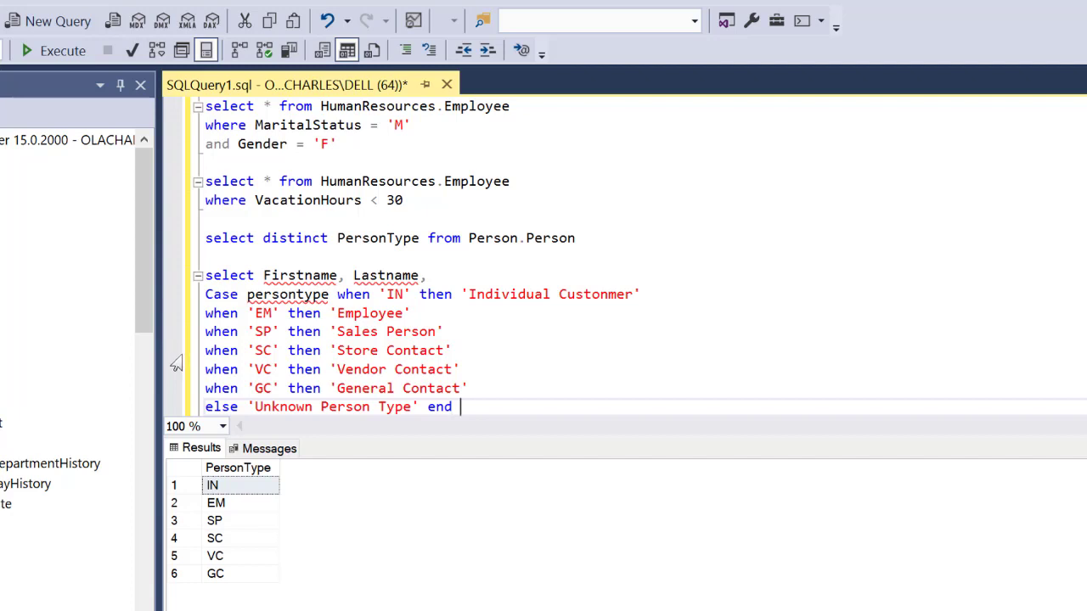
pyautogui.write('Typ')
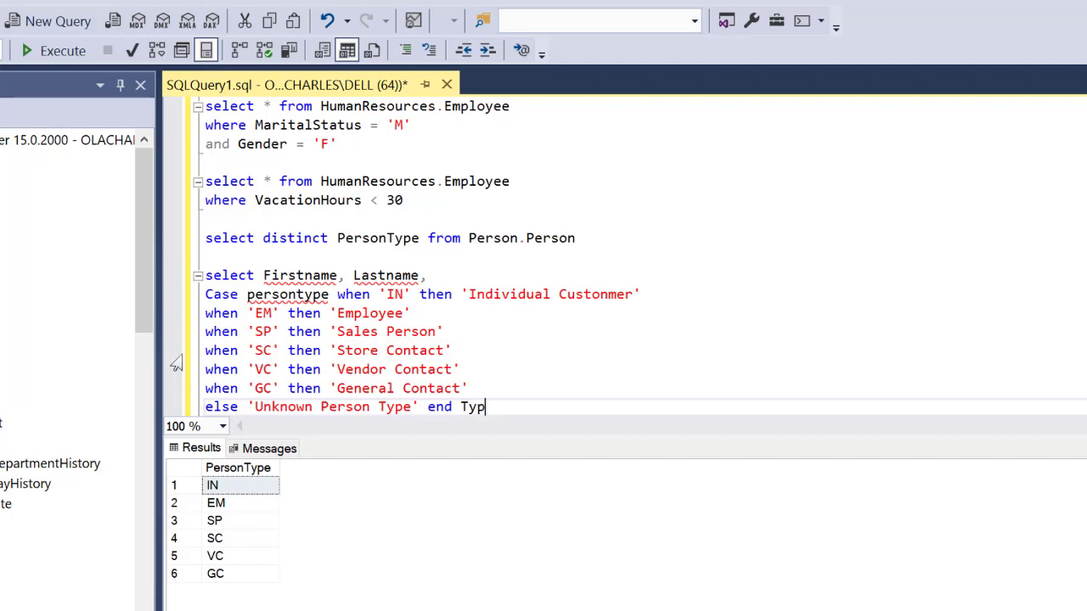
pyautogui.write('O')
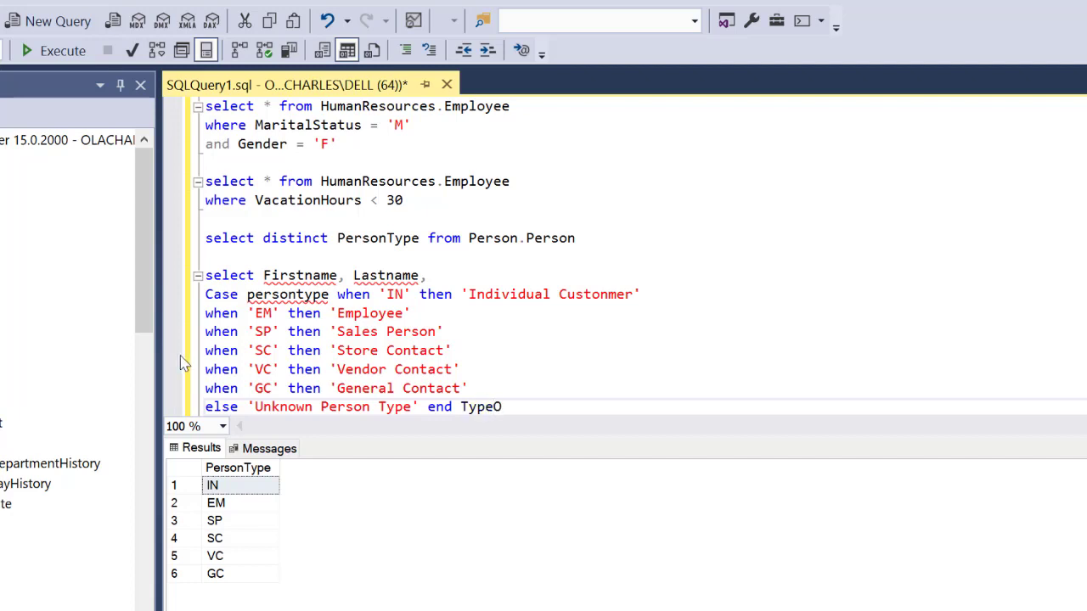
pyautogui.write('fContact')
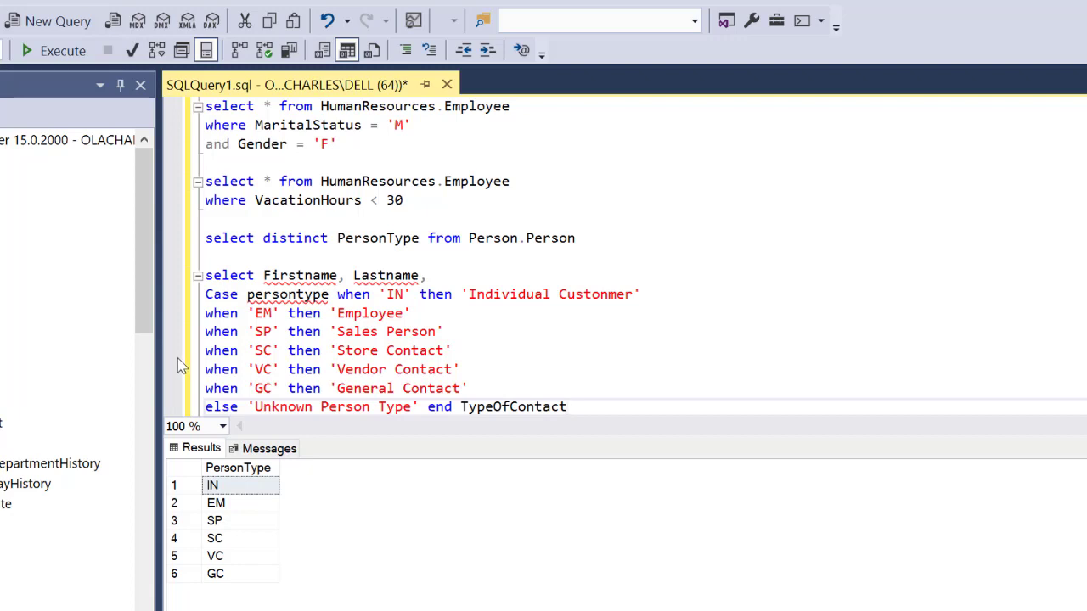
# - Add from person.Person as the query's source table
pyautogui.write('frm')
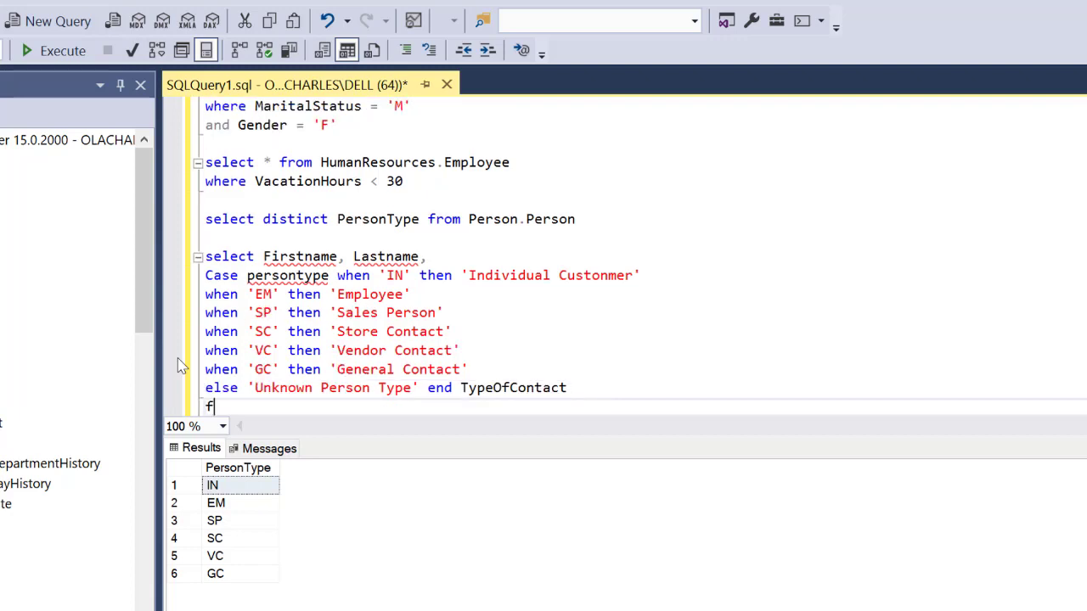
pyautogui.write('rom person')
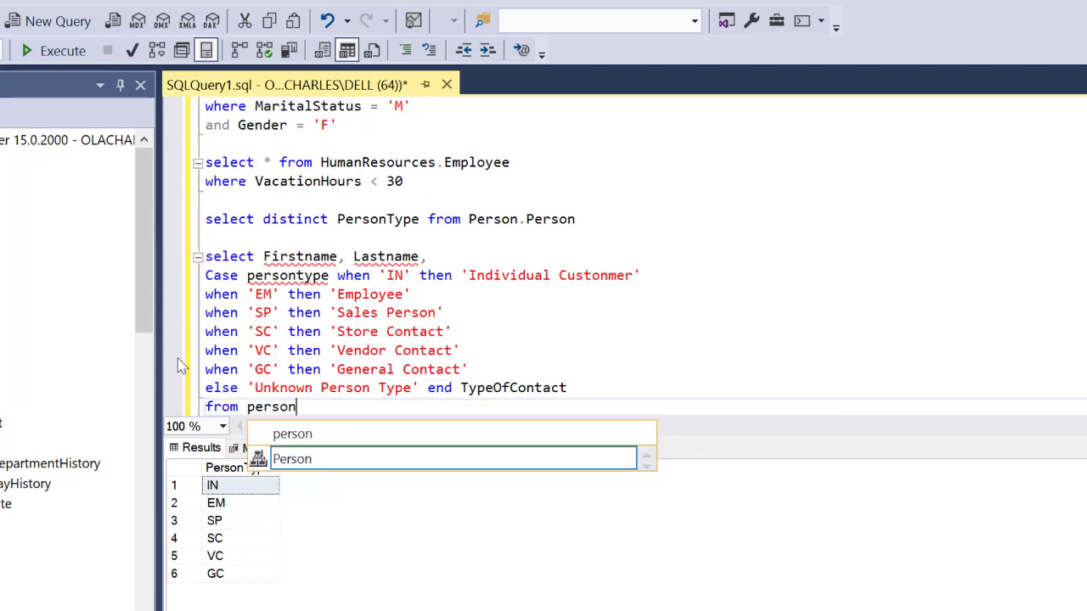
pyautogui.write('.Person')
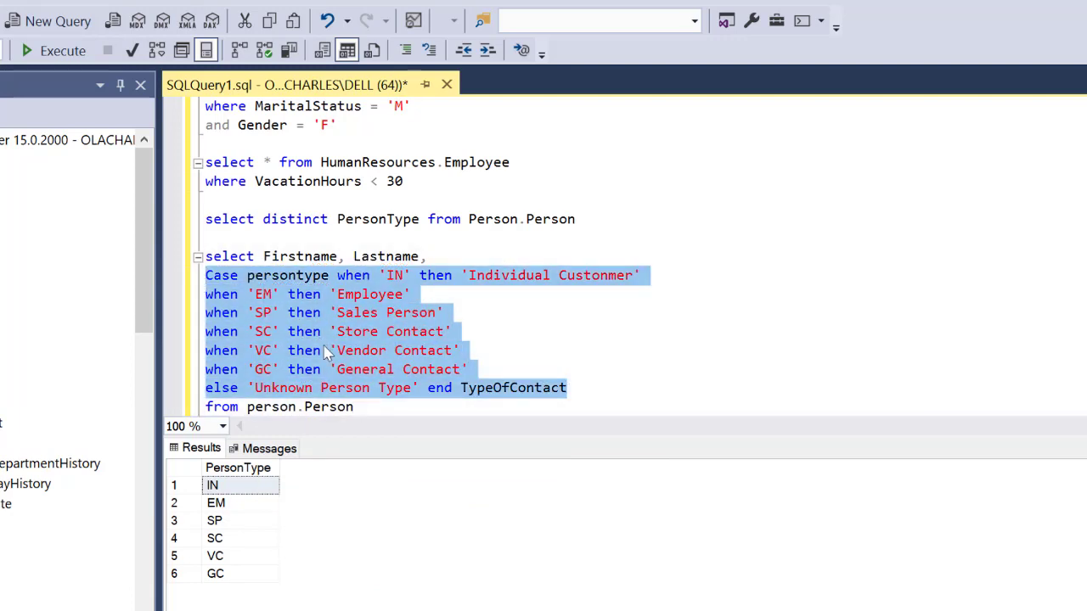
pyautogui.moveTo(298, 261)
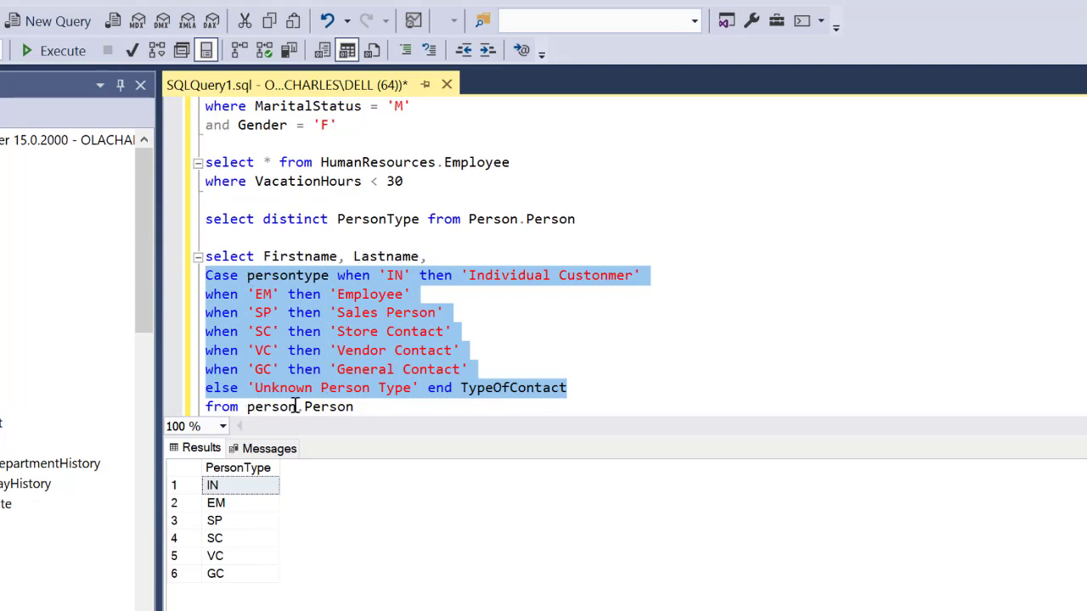
# - Drag-select the whole new CASE query from its select line through from person.Person
pyautogui.click(280, 275)
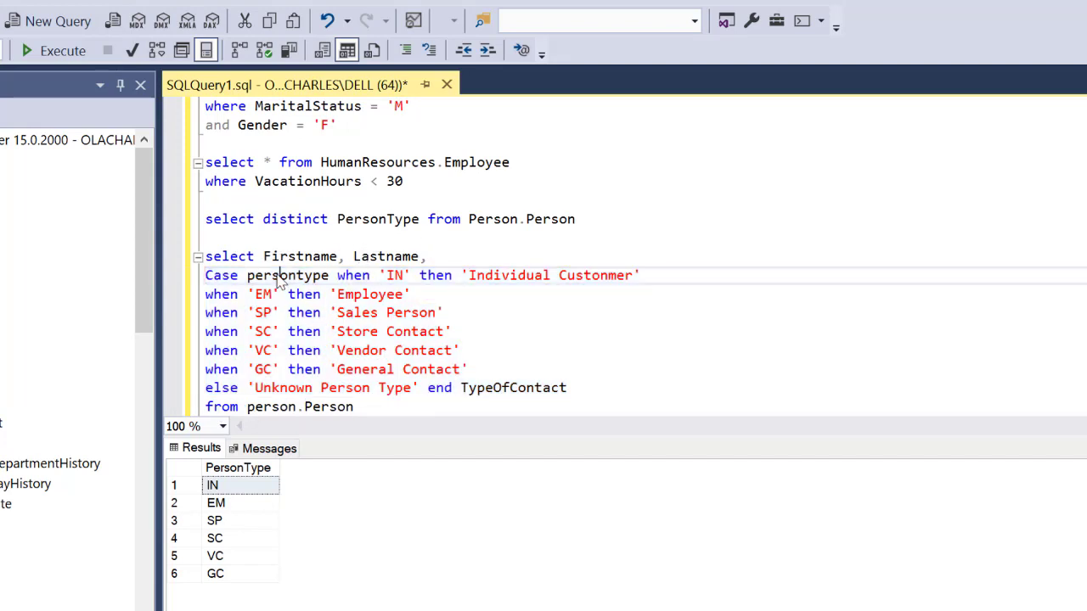
pyautogui.moveTo(248, 275); pyautogui.dragTo(567, 387)
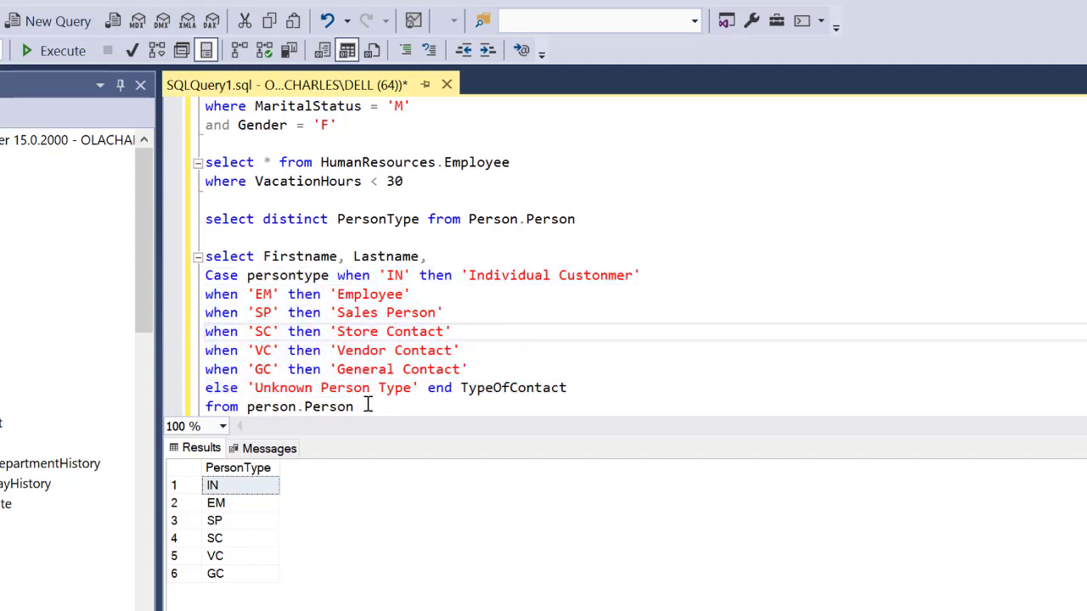
pyautogui.click(55, 51)
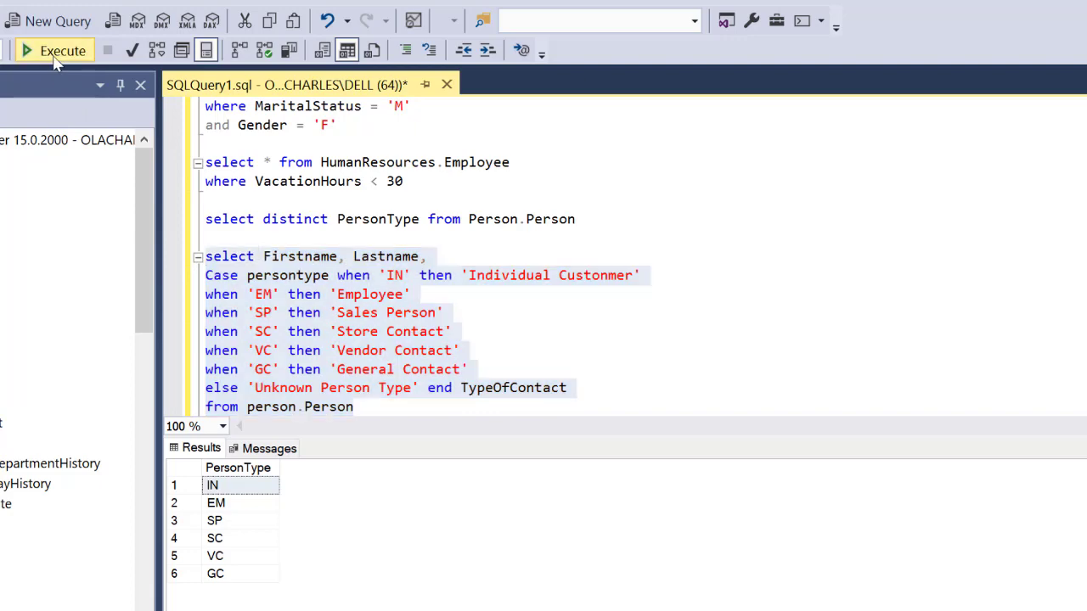
# - Execute the CASE query and scroll the results of names with TypeOfContact labels
pyautogui.click(54, 51)
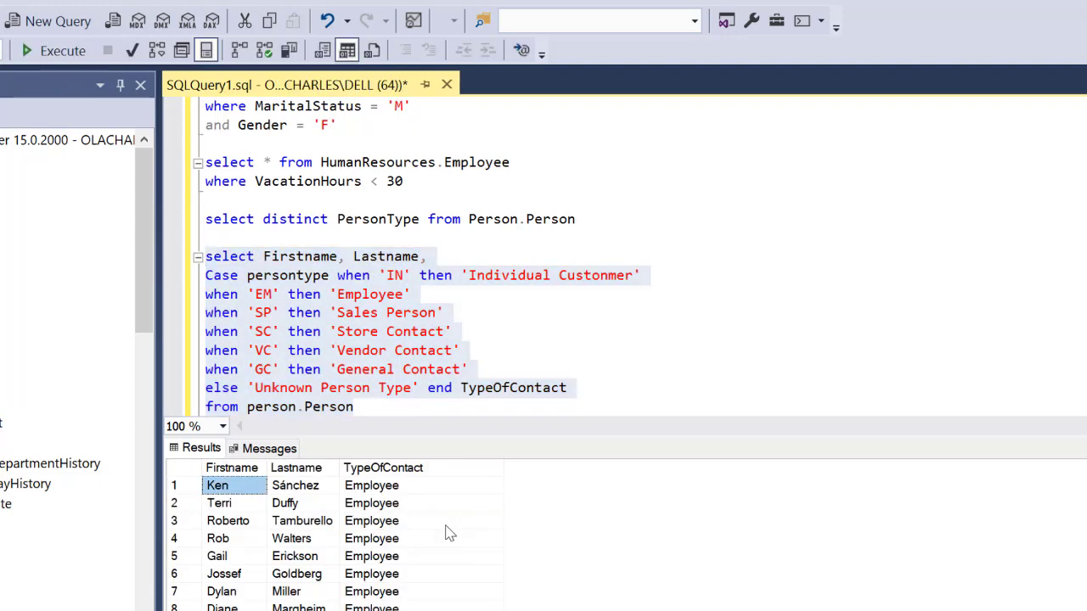
pyautogui.scroll(-3)
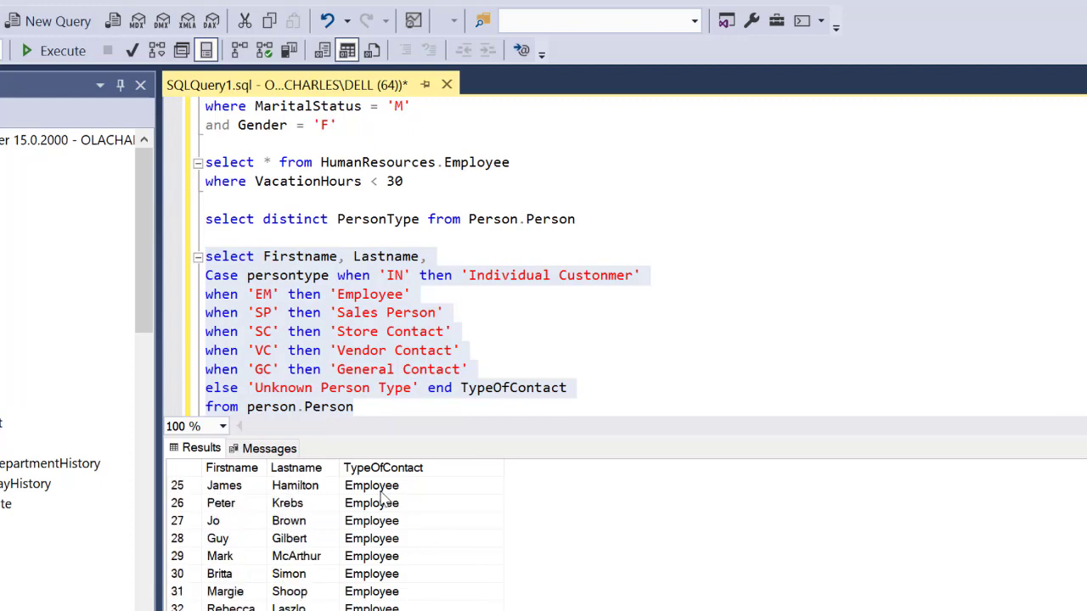
pyautogui.scroll(-3)
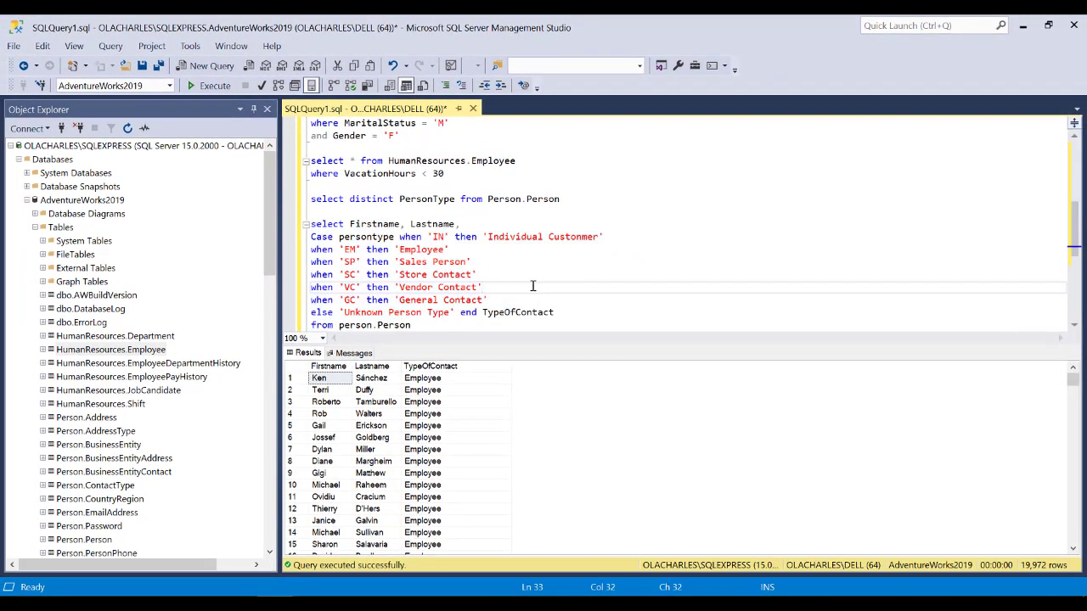
pyautogui.click(483, 287)
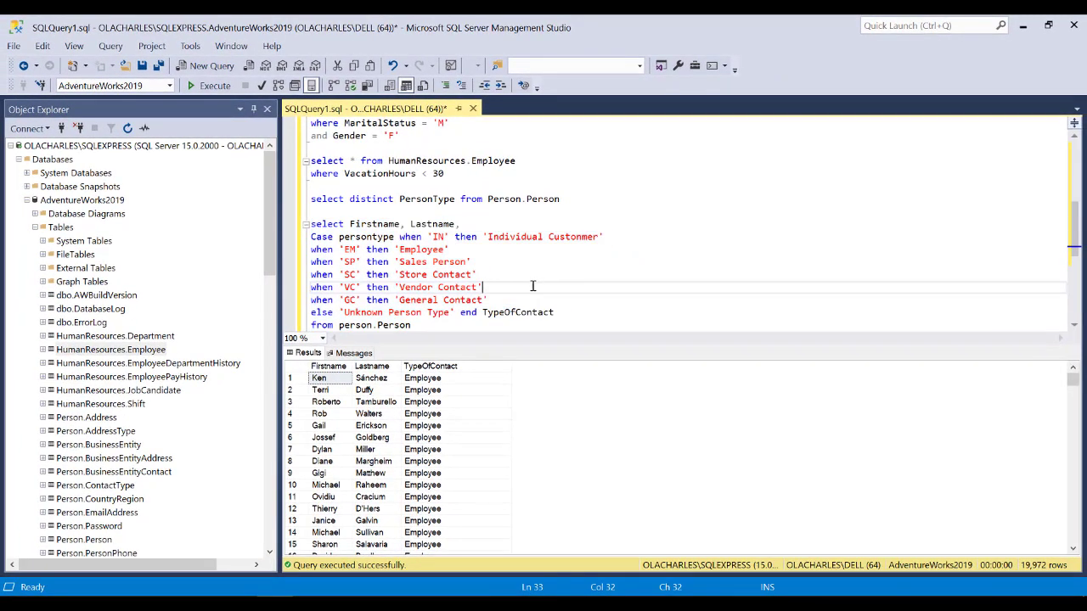